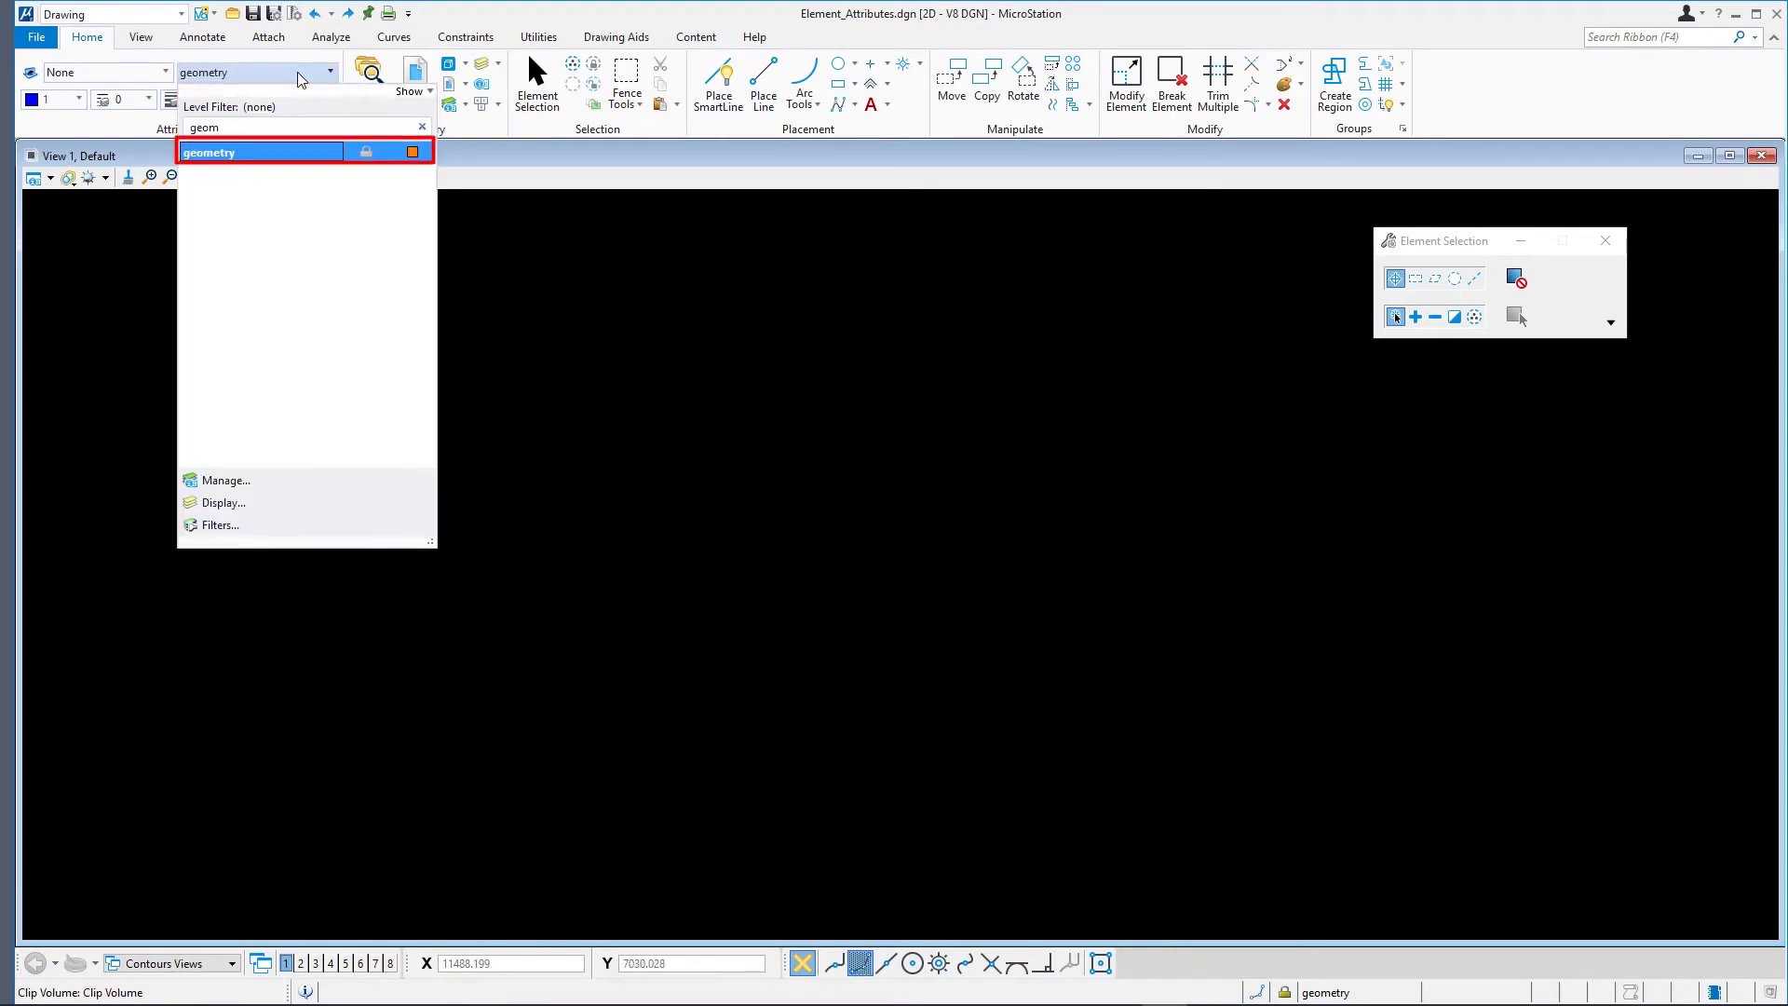
# Step: Set 'geometry' as the active level from the Level dropdown
pyautogui.click(211, 152)
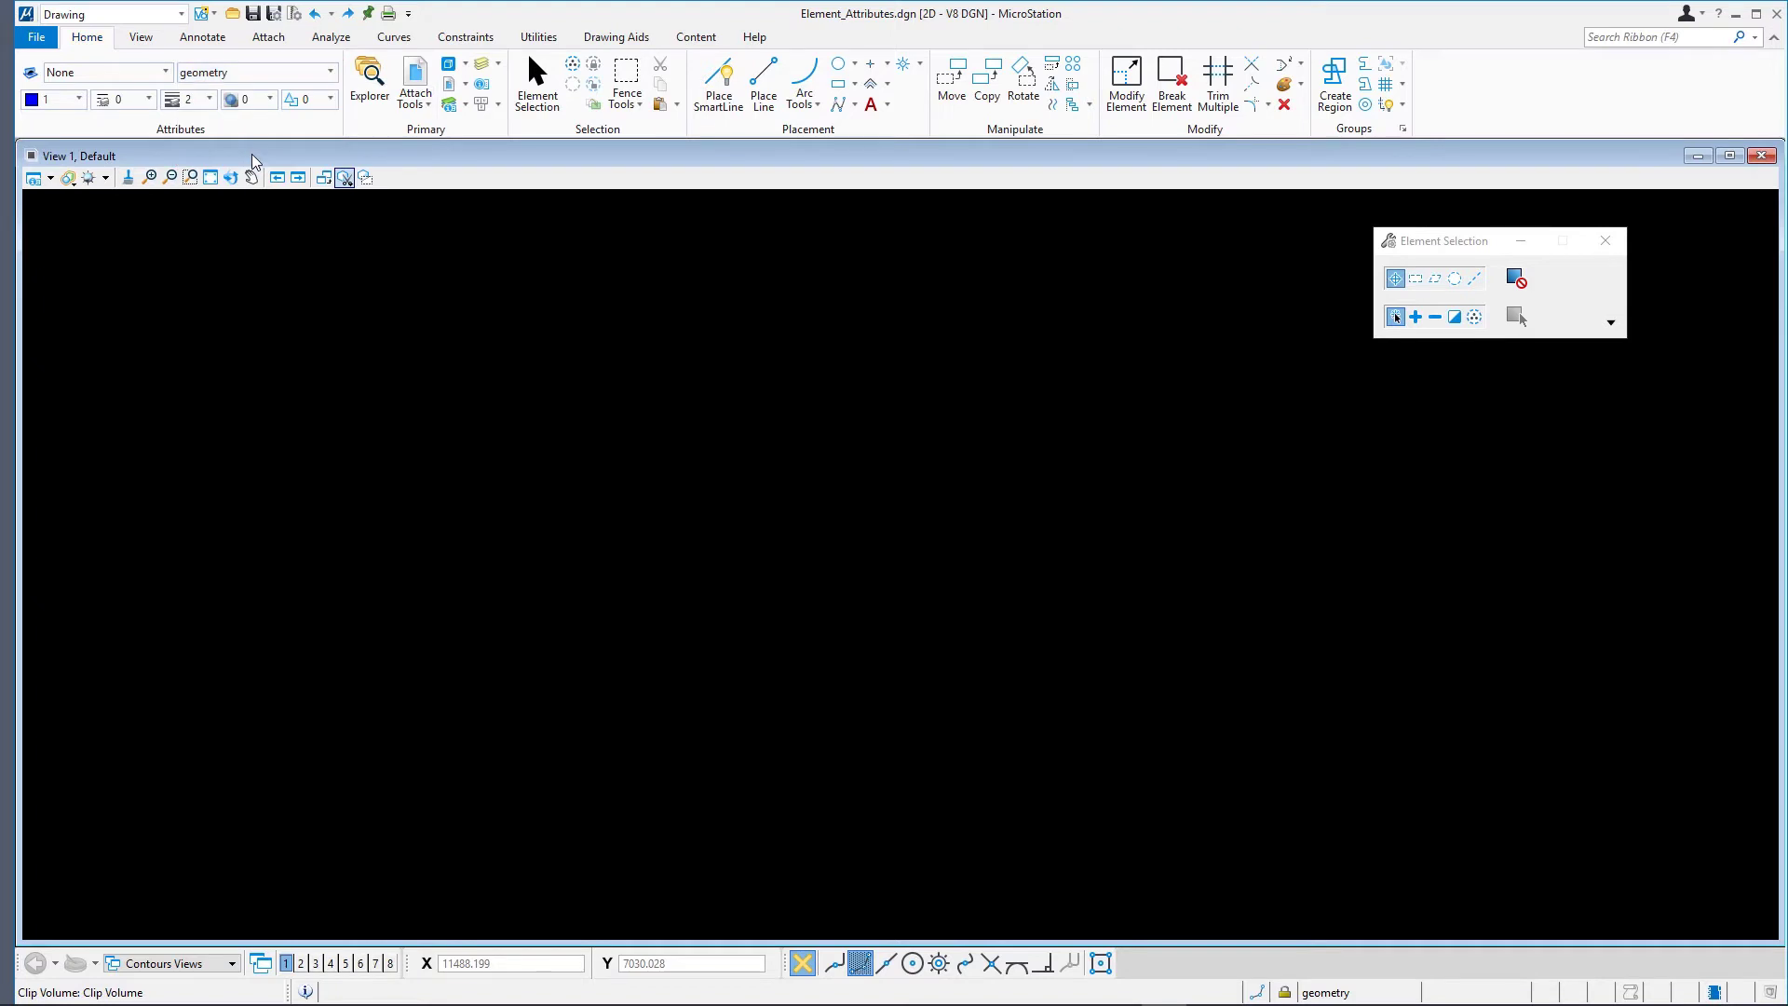
# Step: Set up Place Block: Orthogonal method, Solid area, Outlined fill, yellow fill colour 4
pyautogui.click(838, 84)
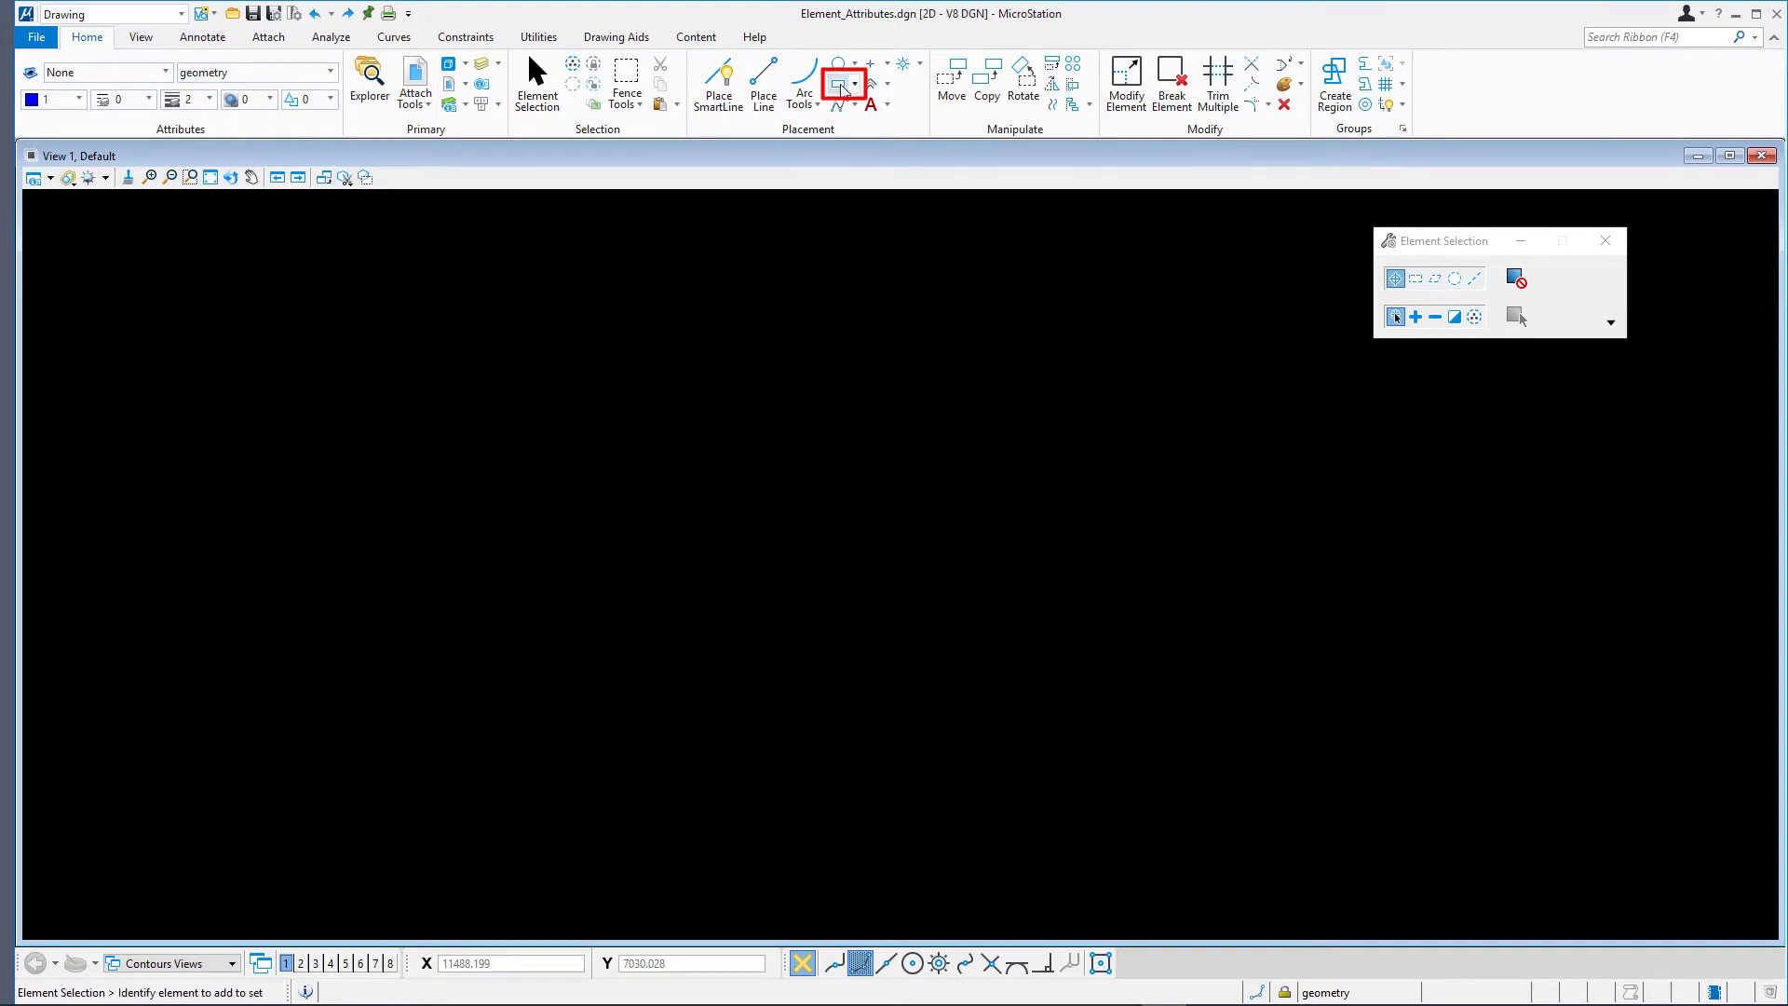
pyautogui.click(839, 80)
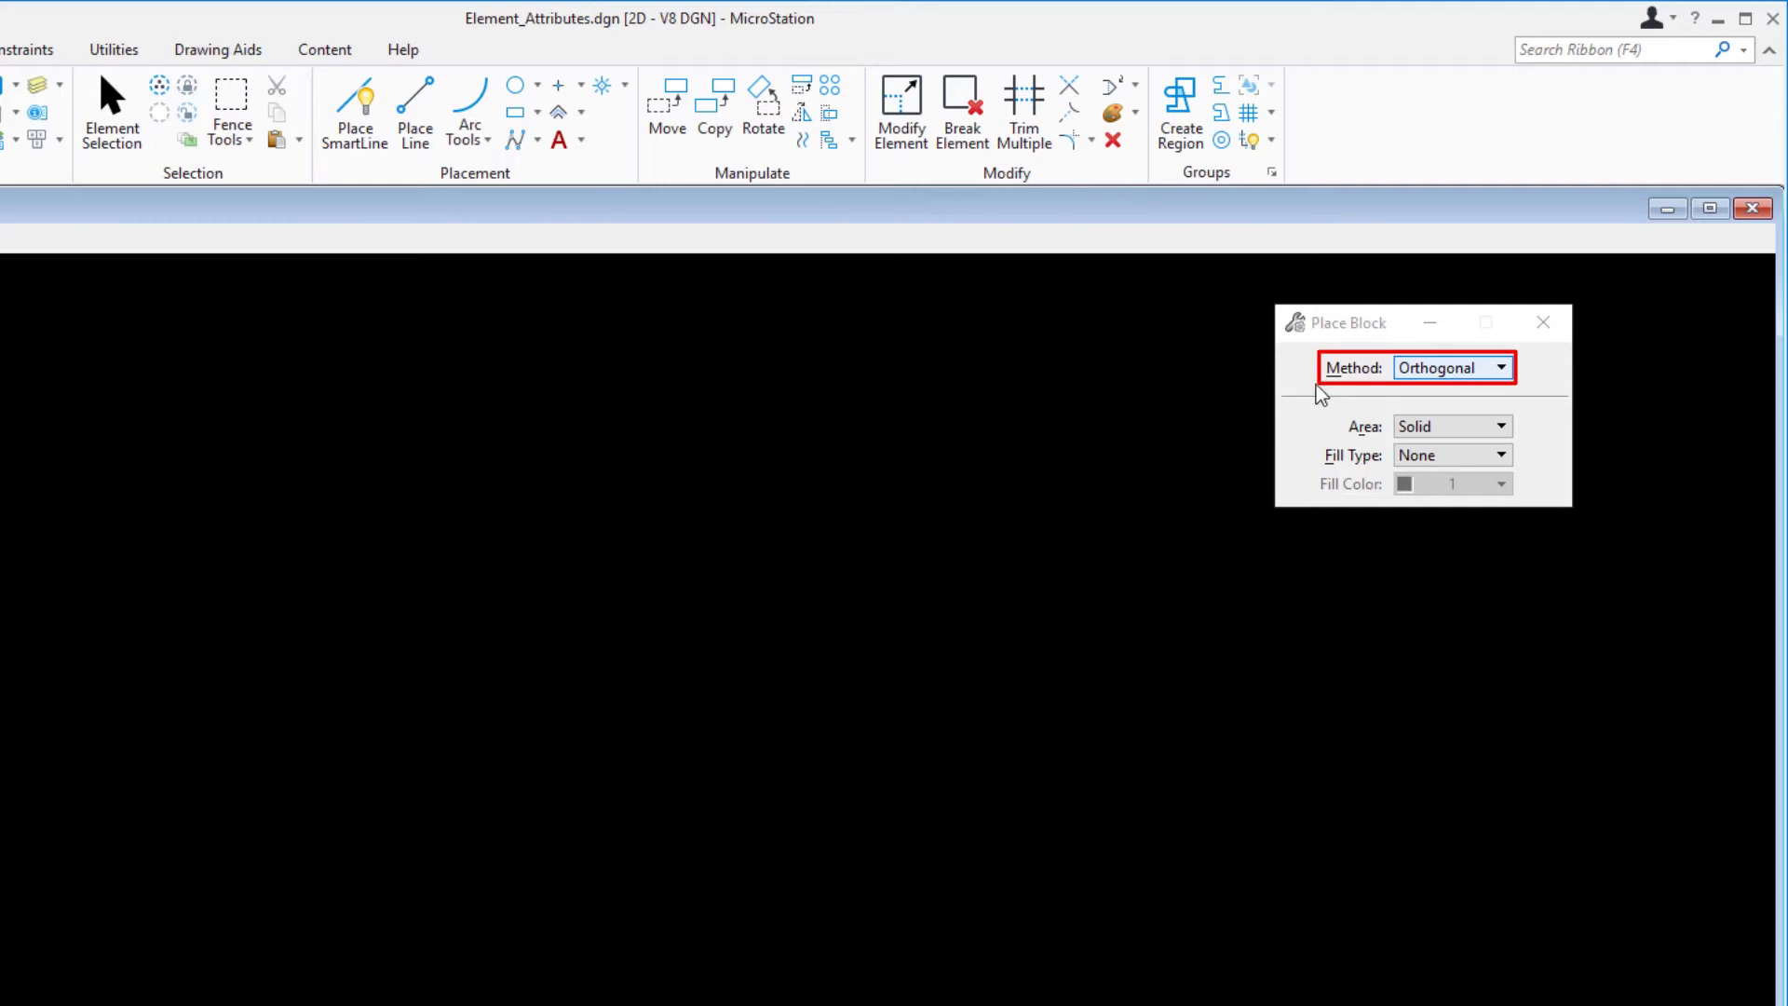
pyautogui.click(1451, 425)
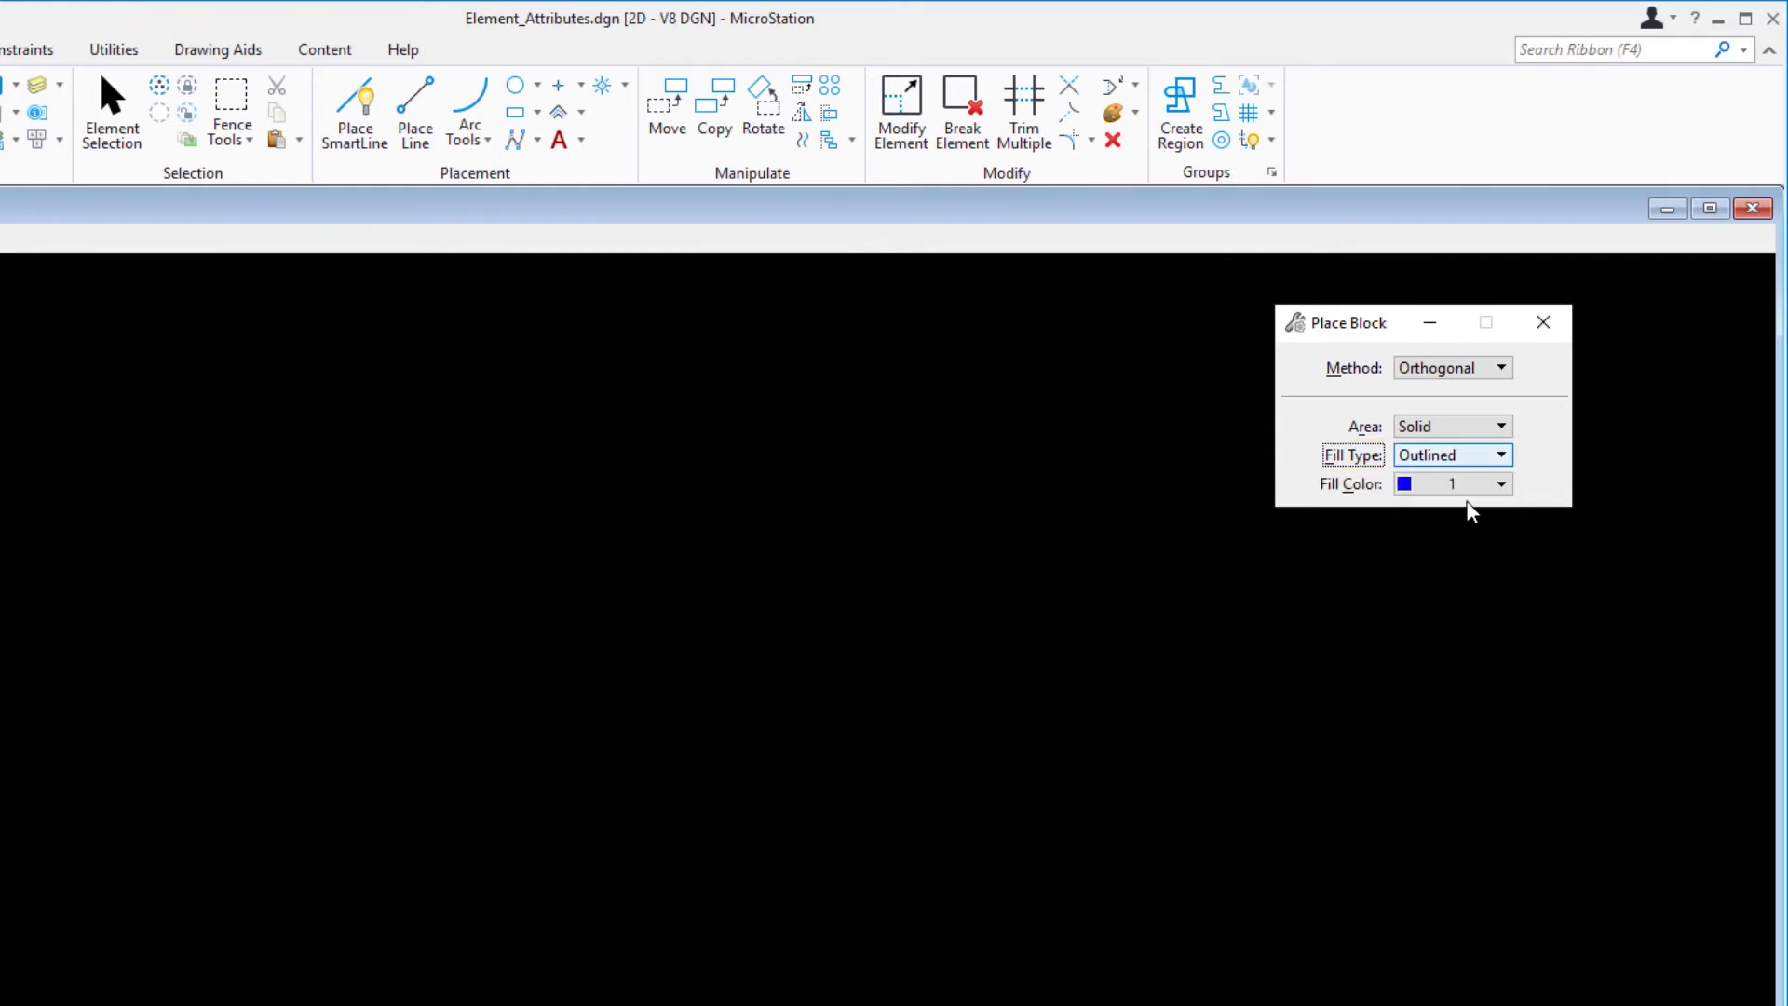
pyautogui.click(1450, 483)
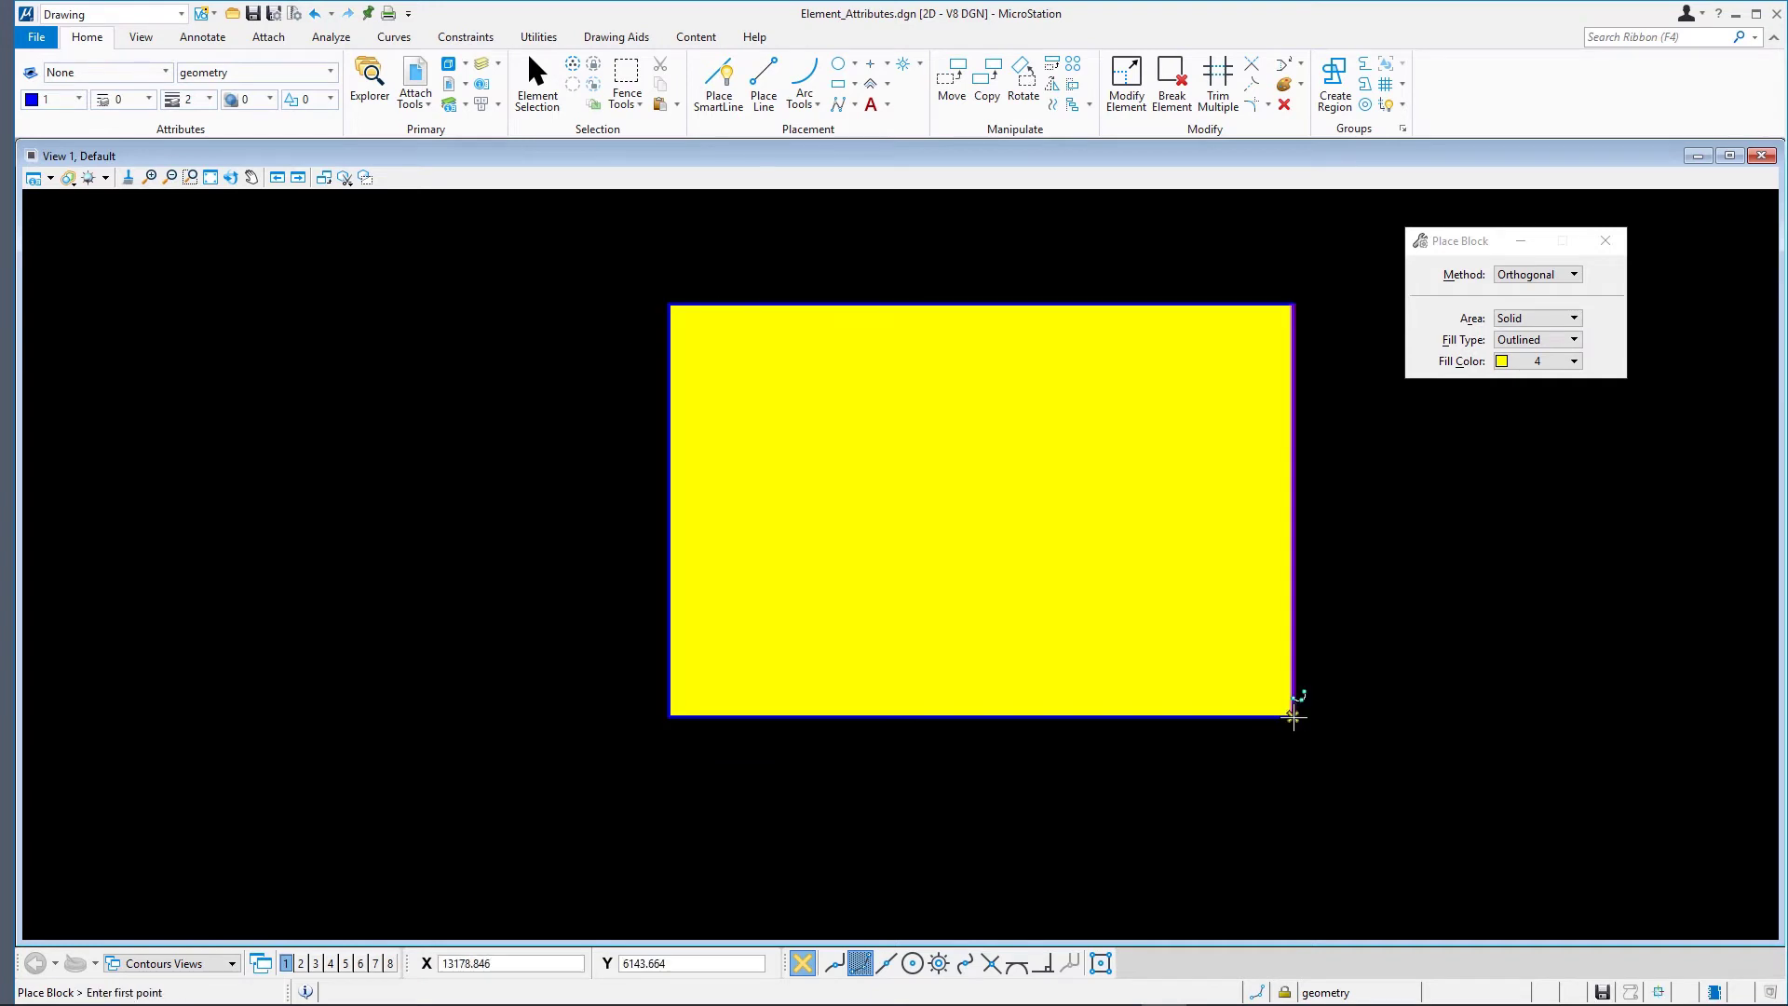
pyautogui.moveTo(1209, 634)
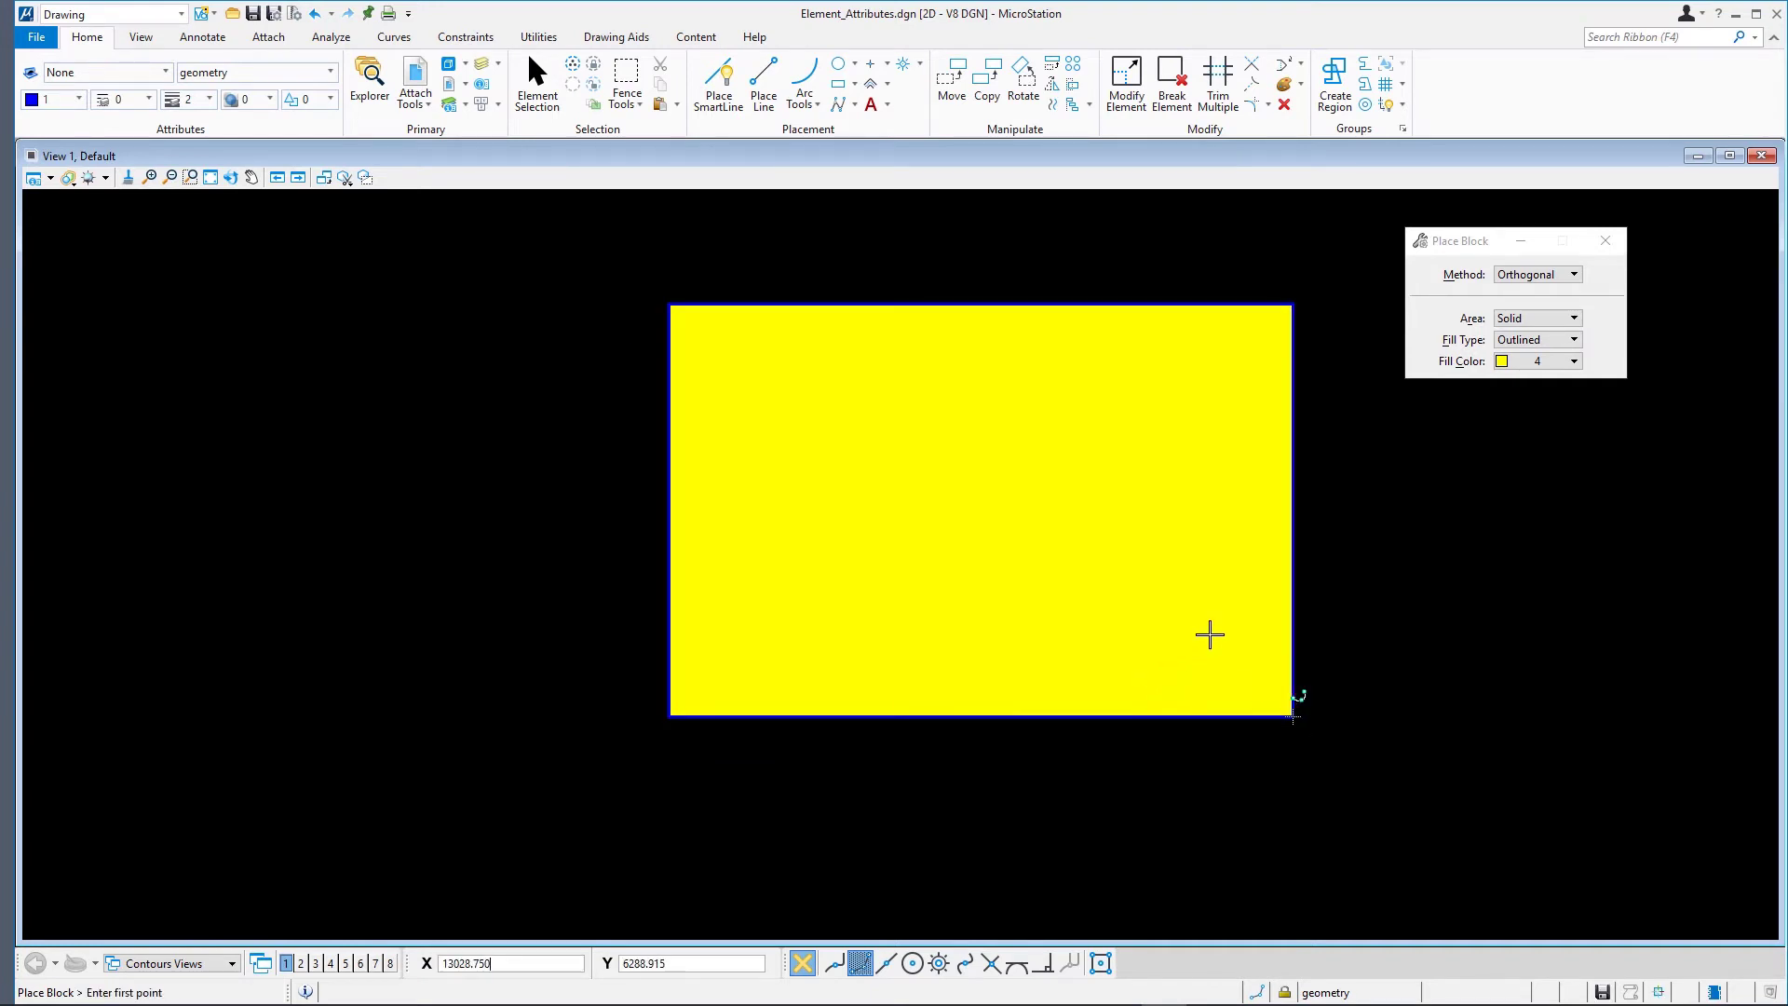
pyautogui.moveTo(1335, 633)
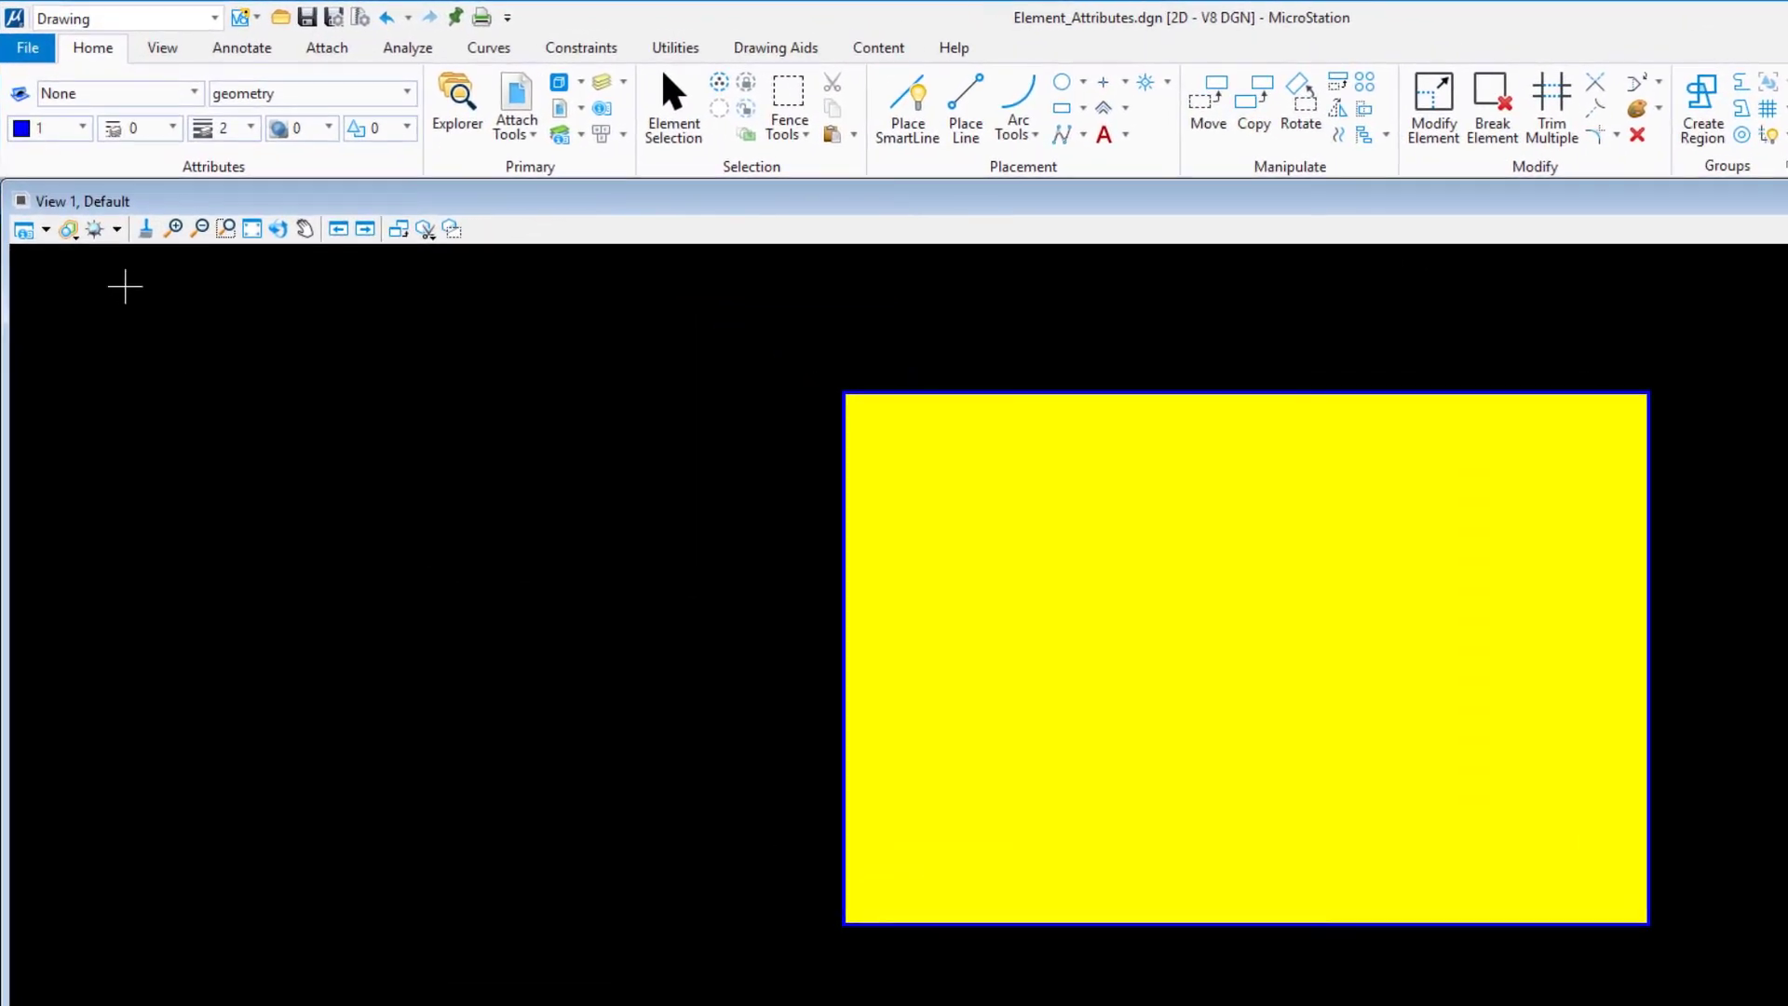
# Step: Open View 1 Attributes and switch Fill display off, then back on
pyautogui.click(21, 228)
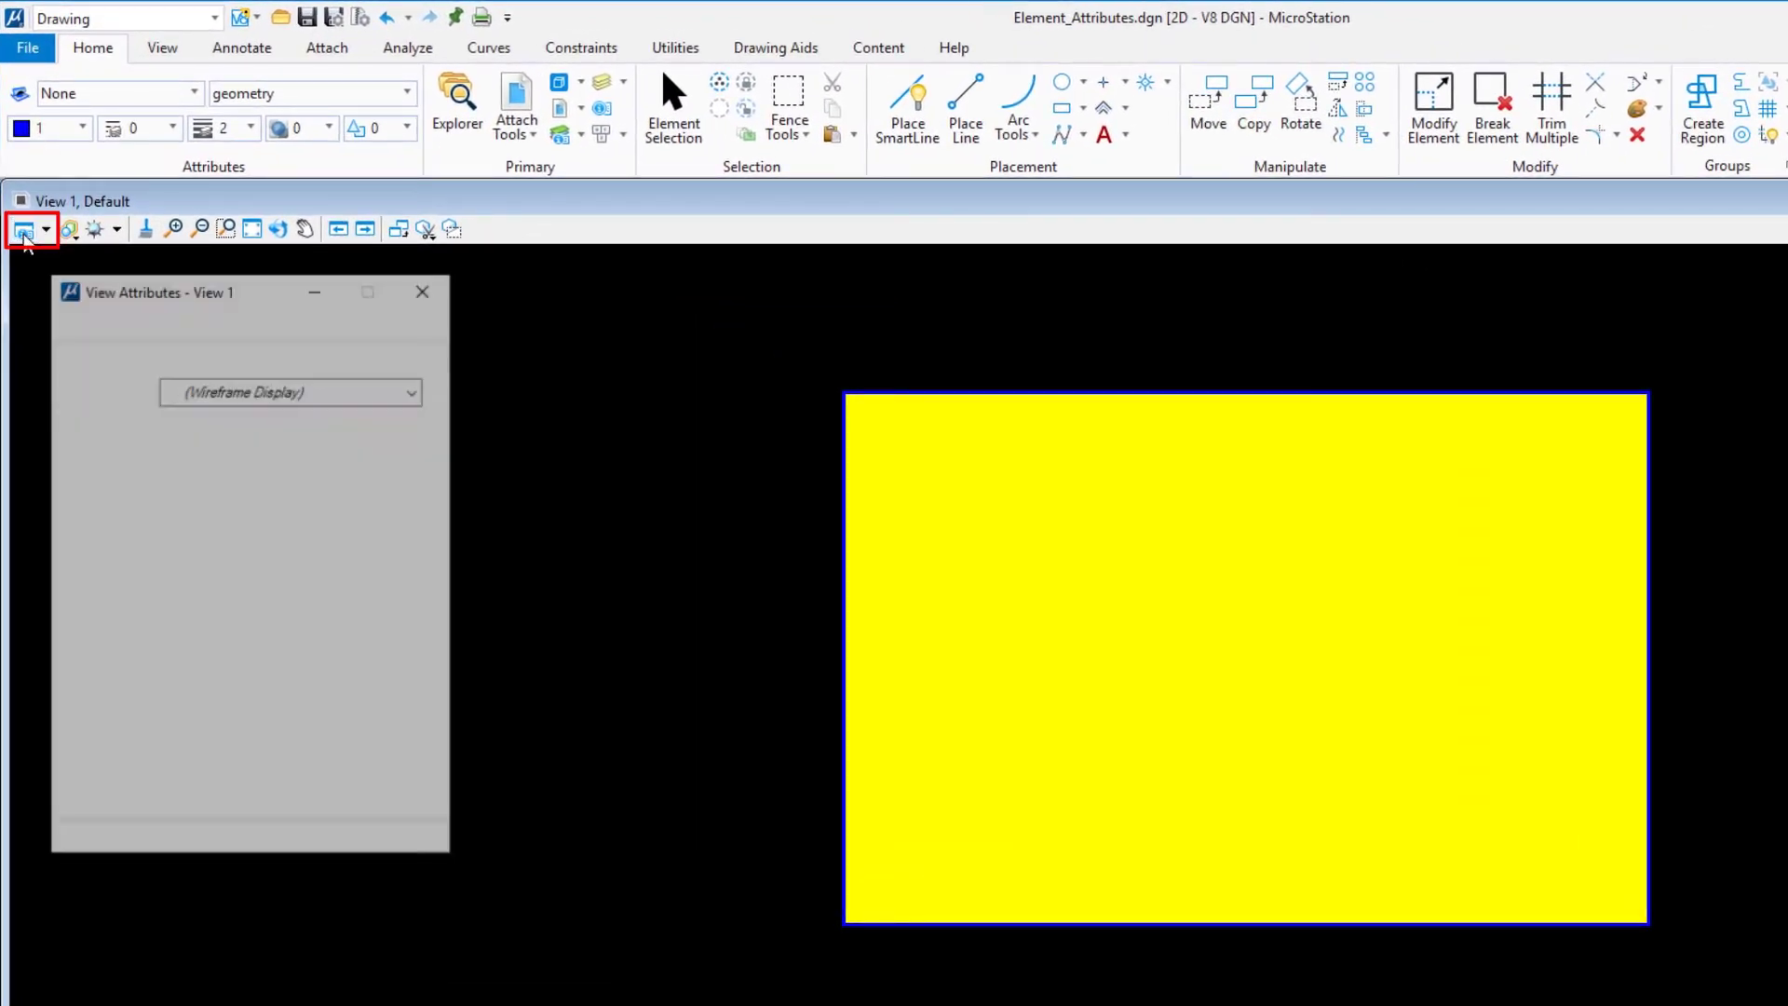
pyautogui.click(23, 228)
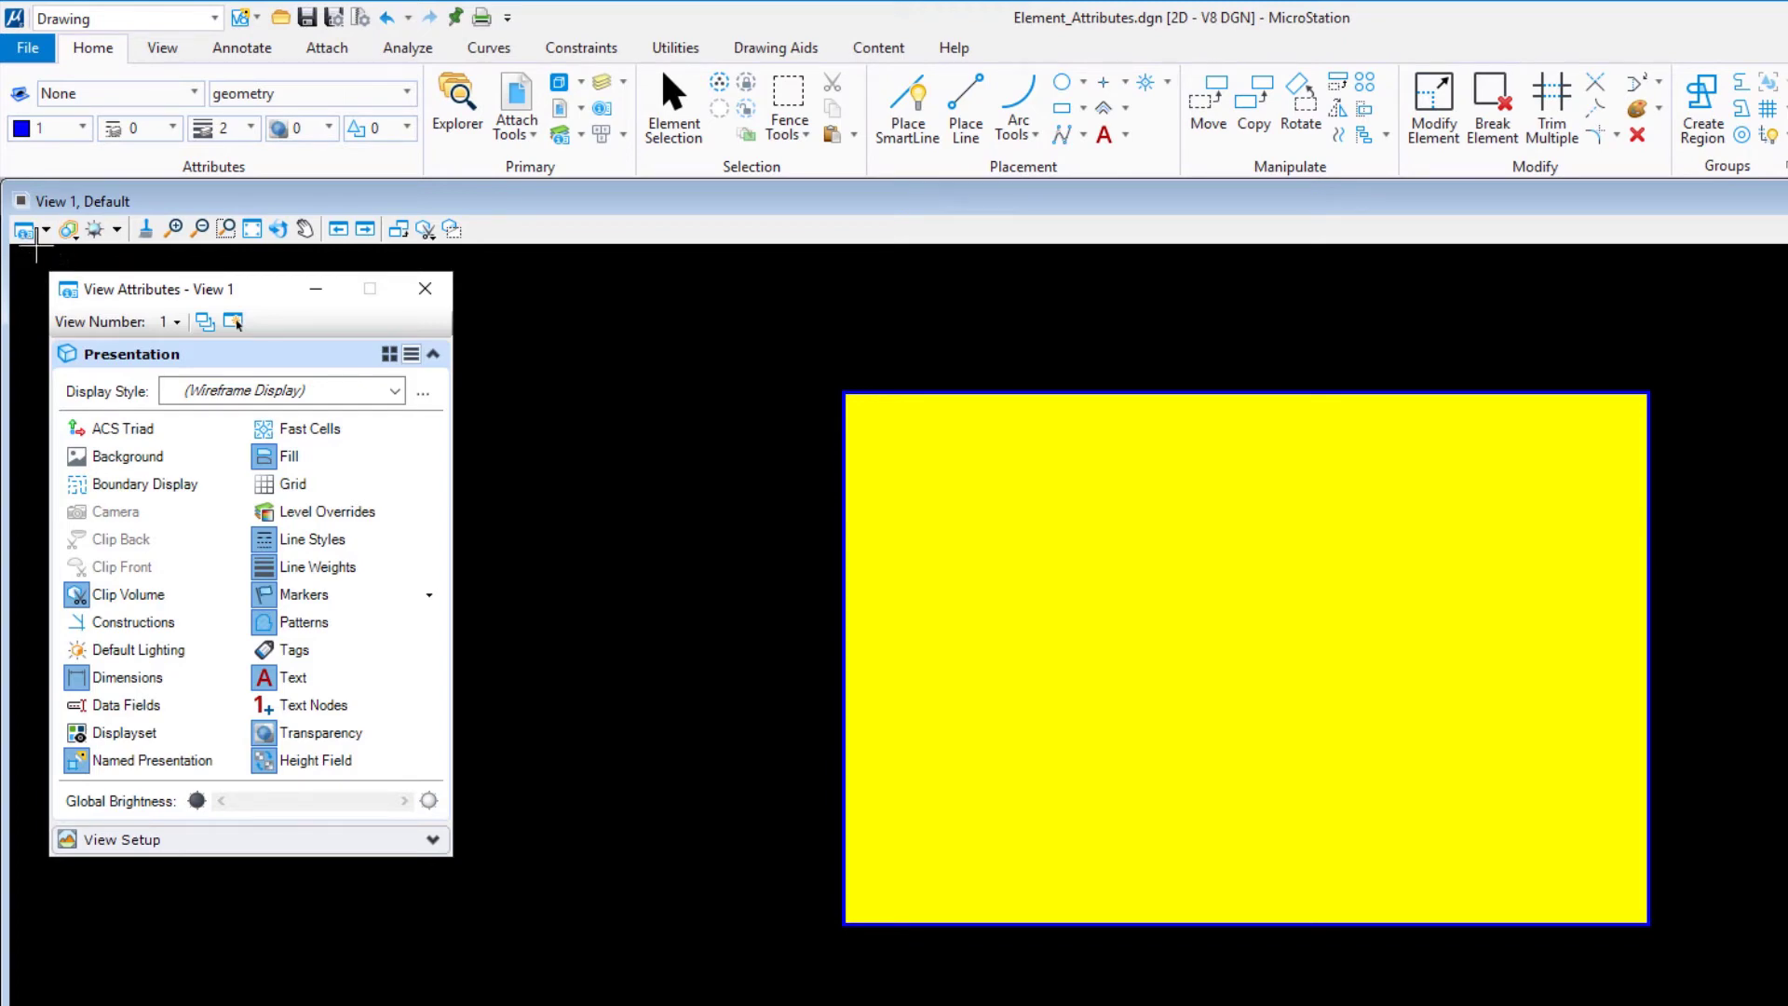
pyautogui.moveTo(499, 338)
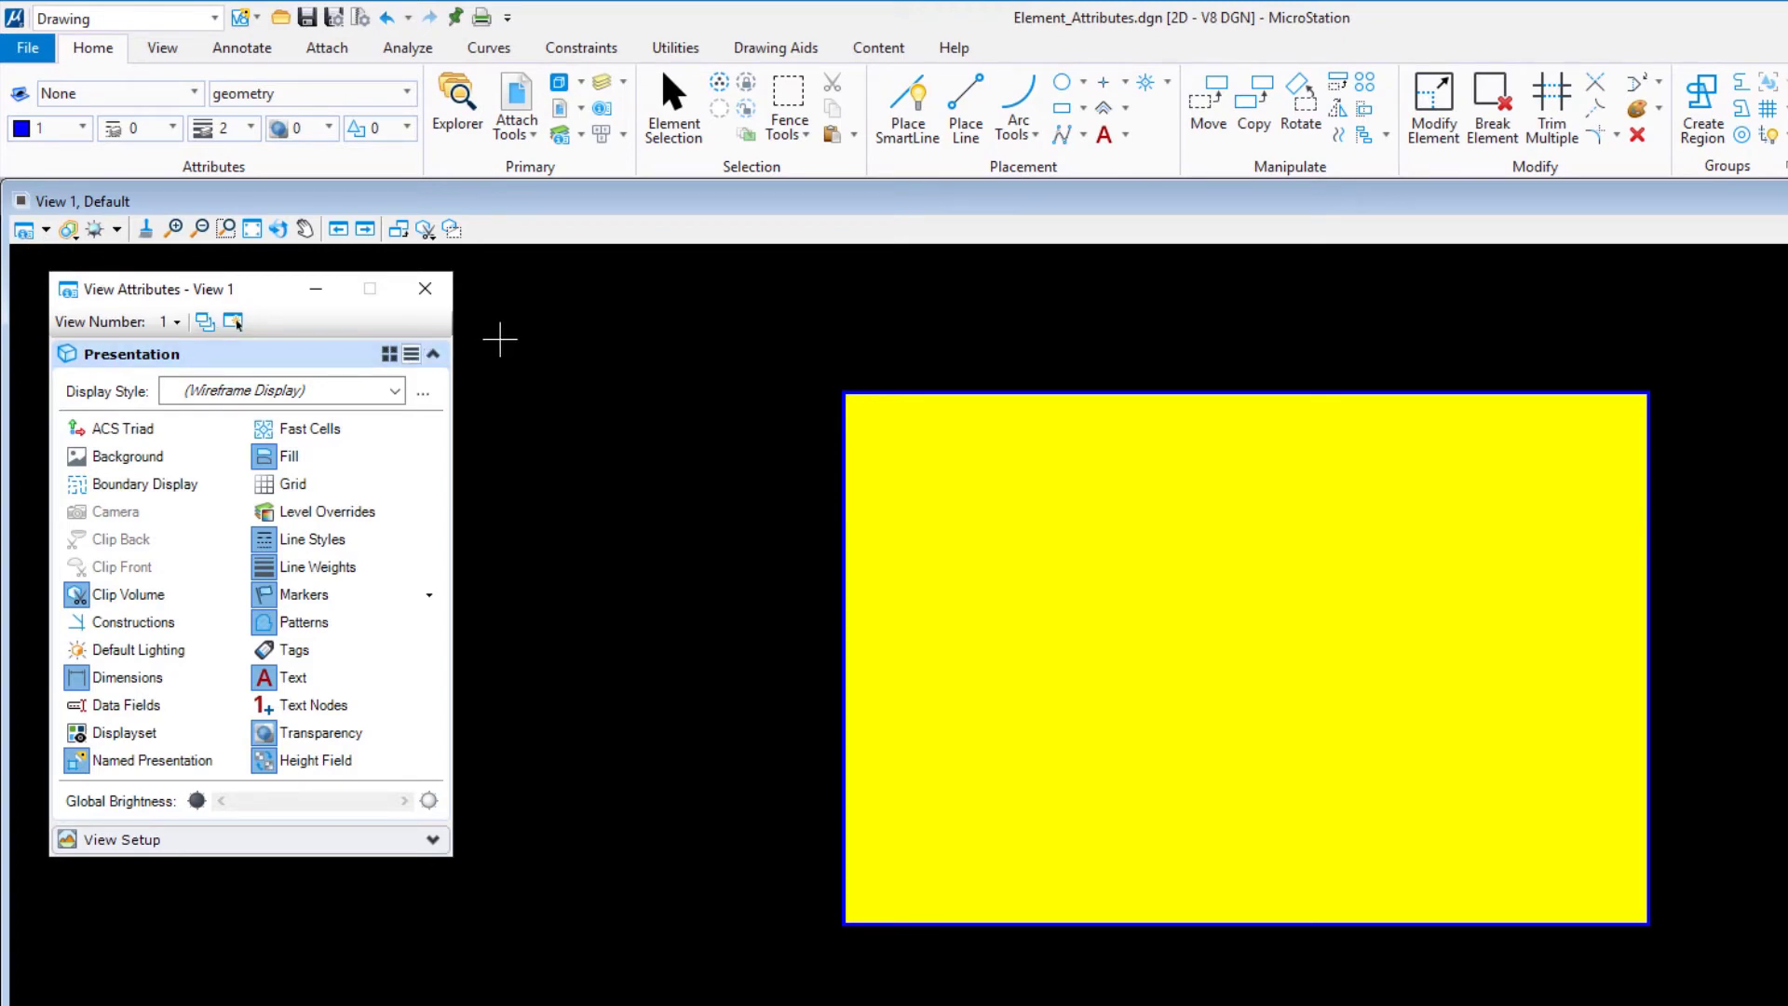
pyautogui.moveTo(419, 432)
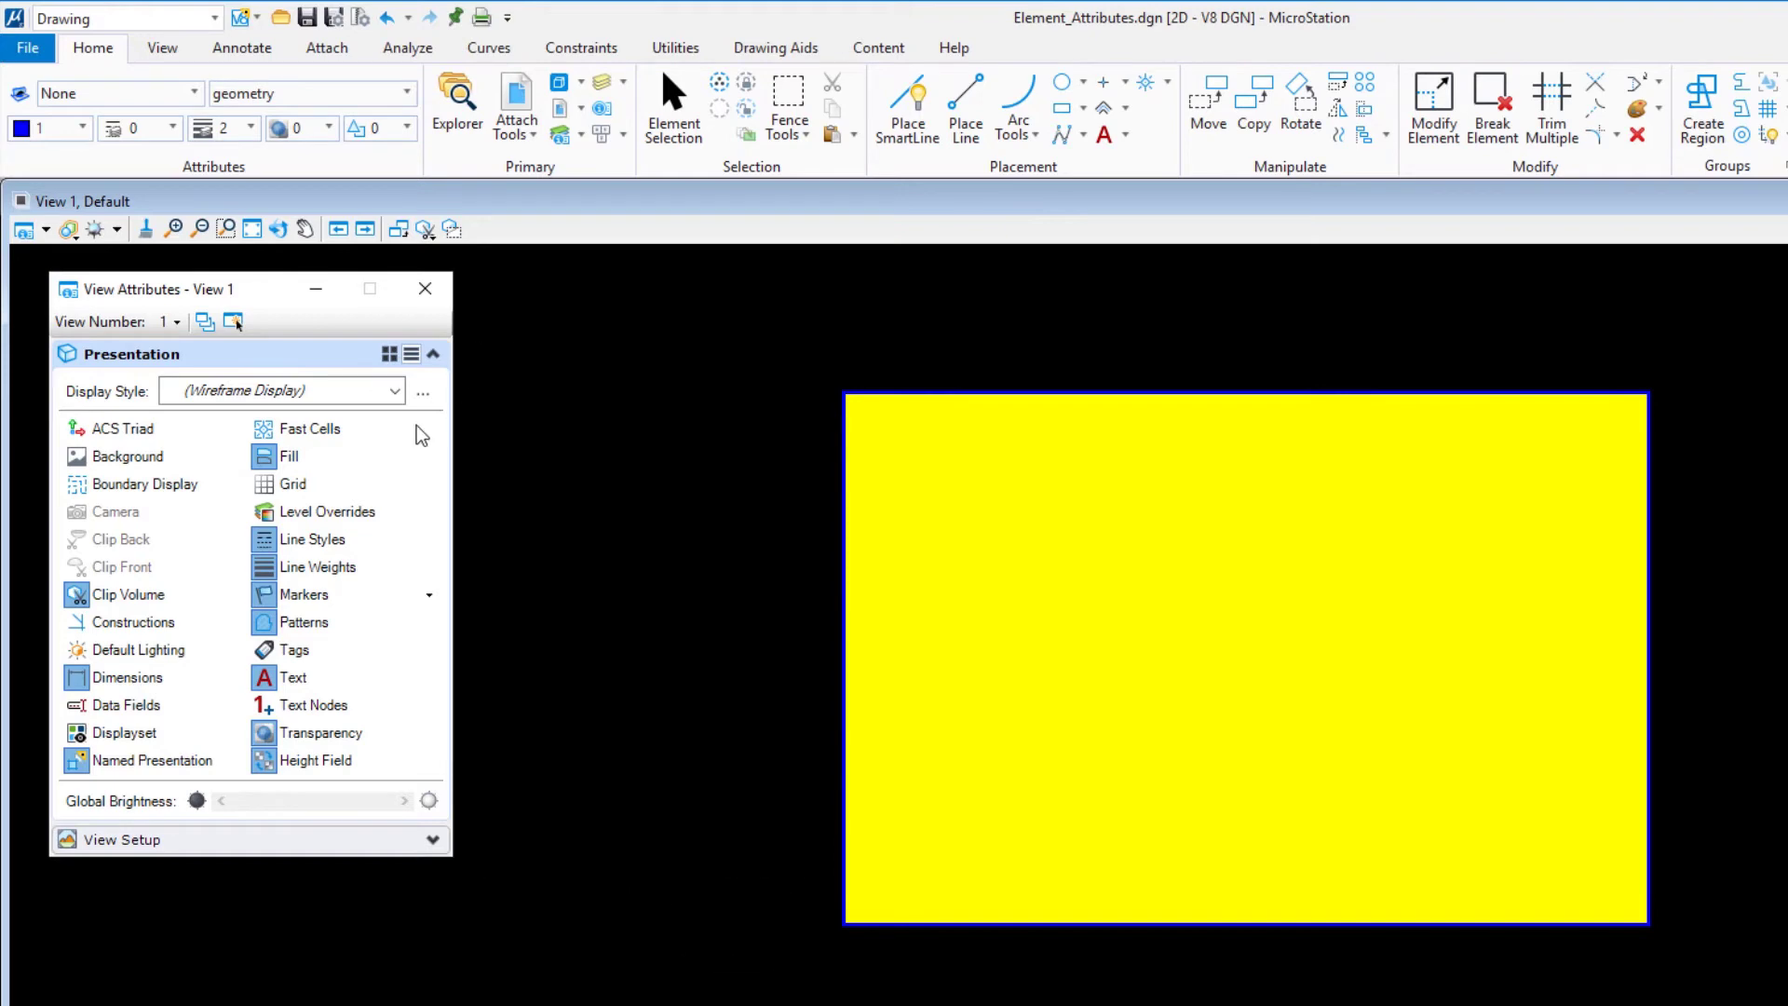
pyautogui.click(289, 456)
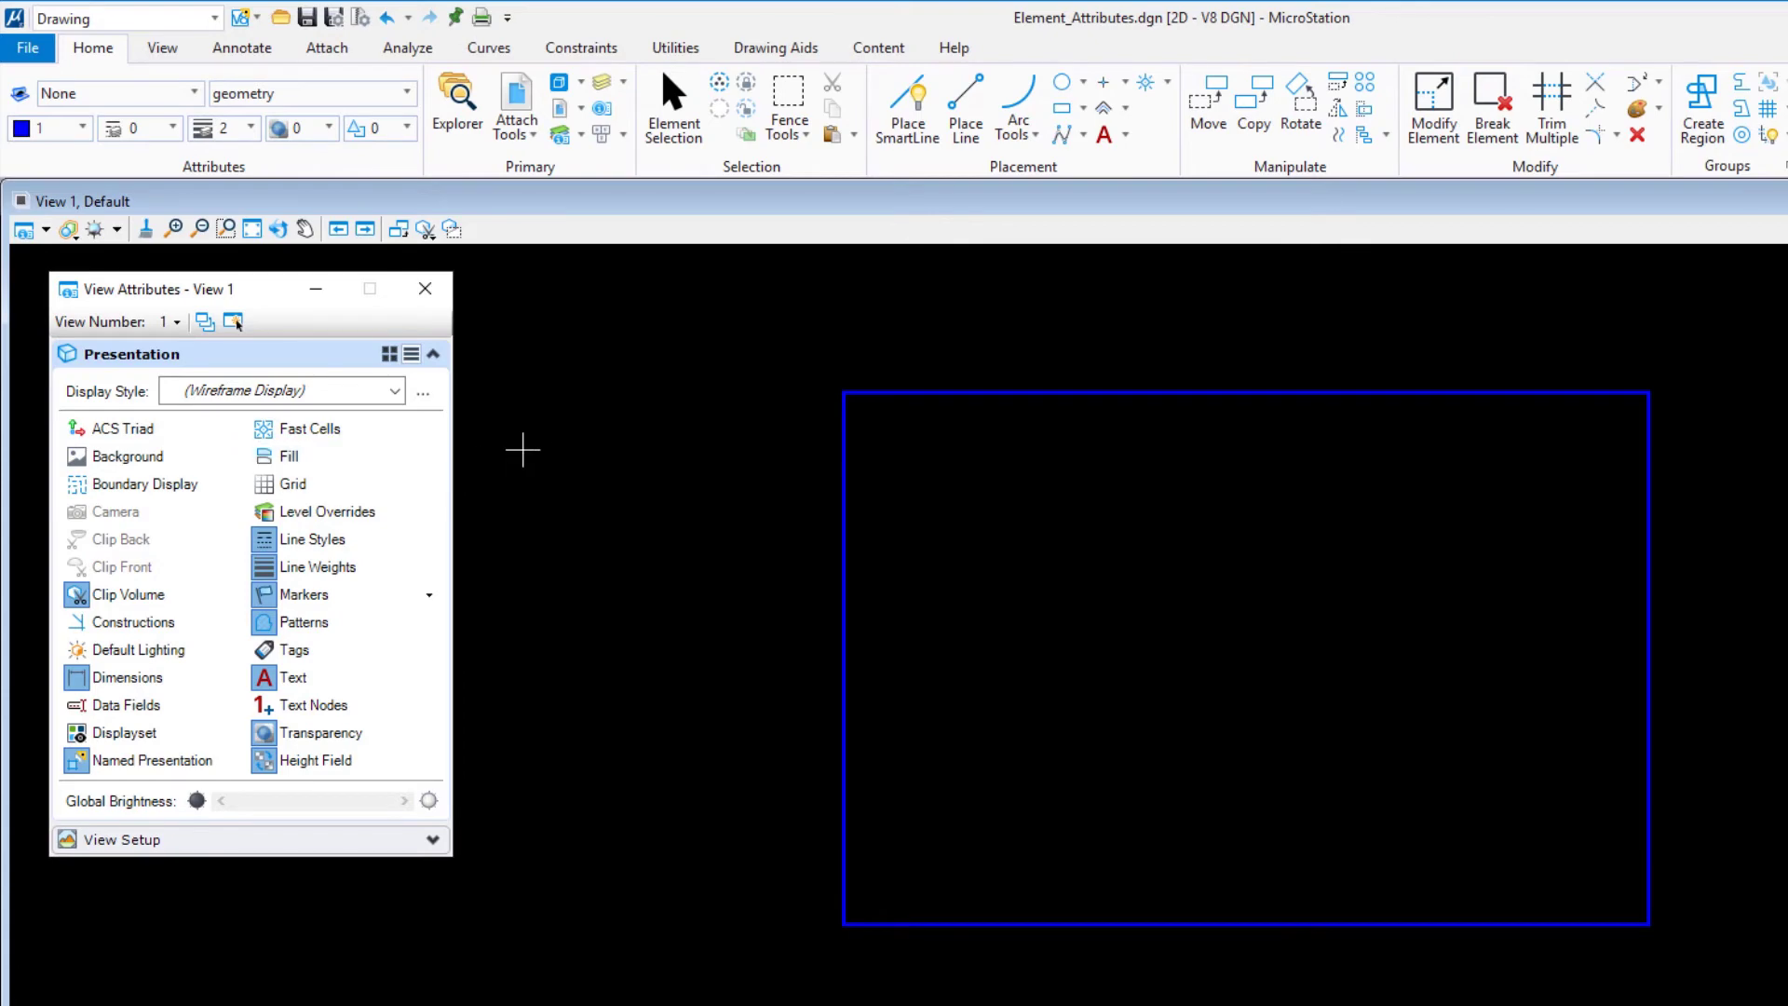
pyautogui.moveTo(391, 466)
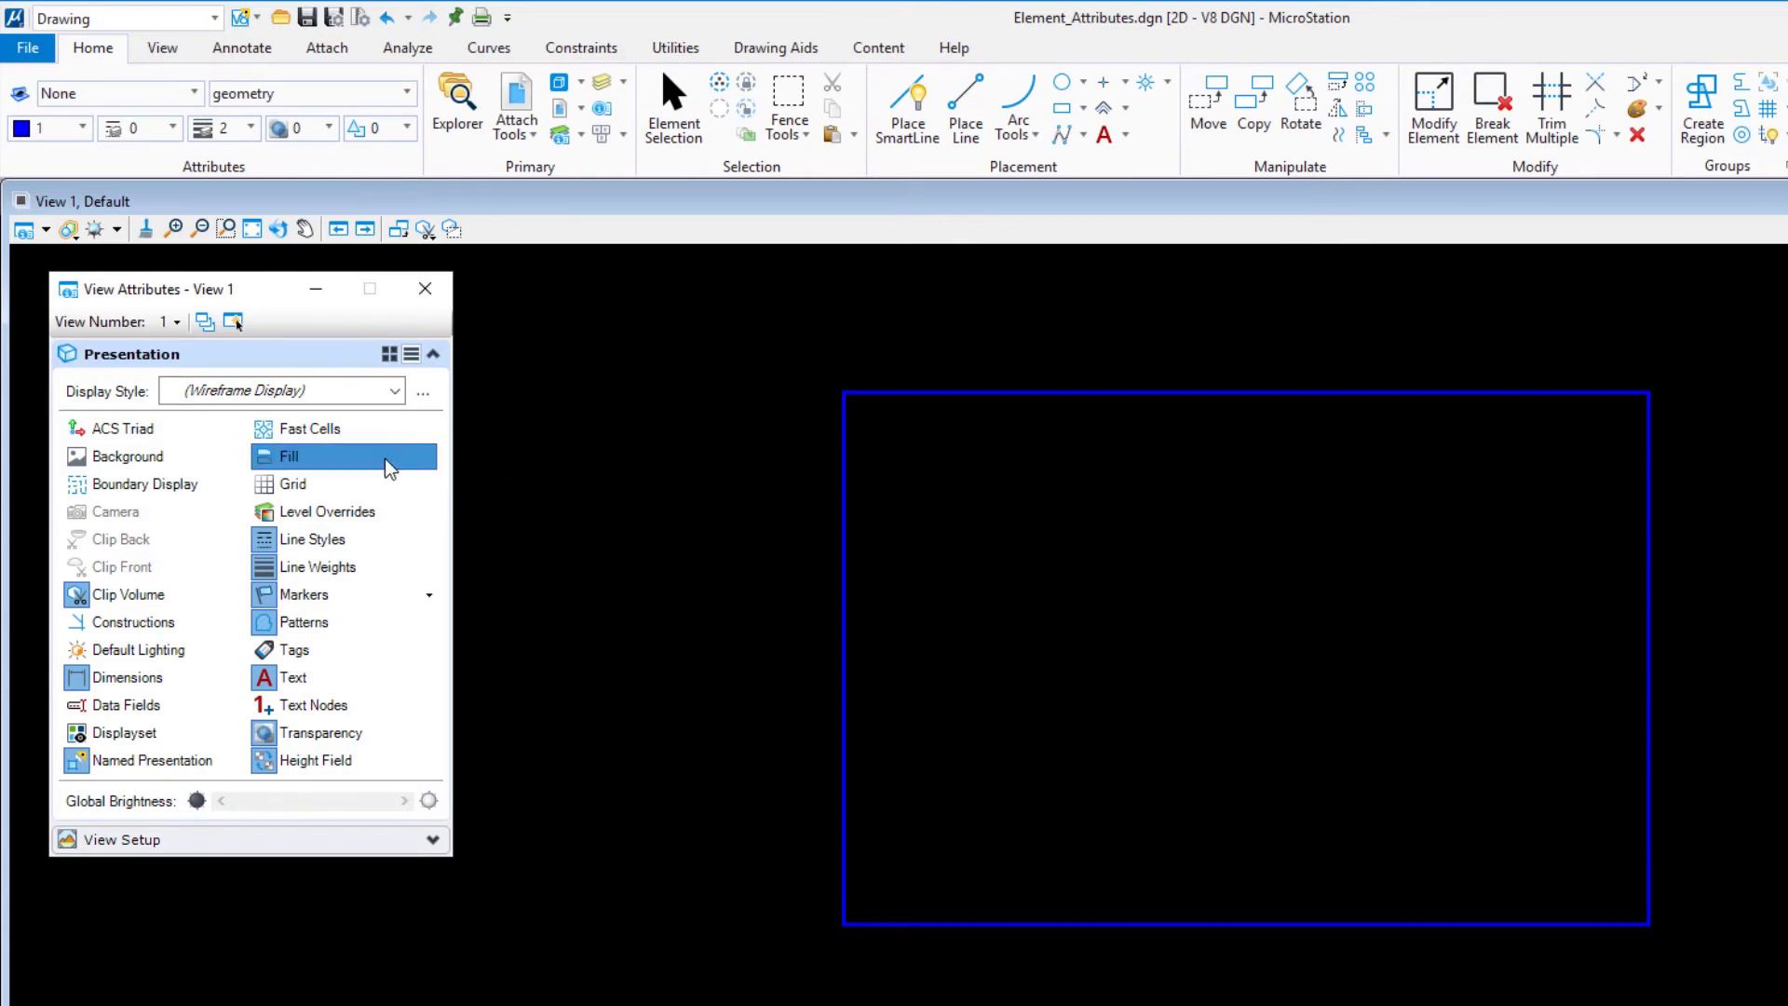
pyautogui.click(289, 456)
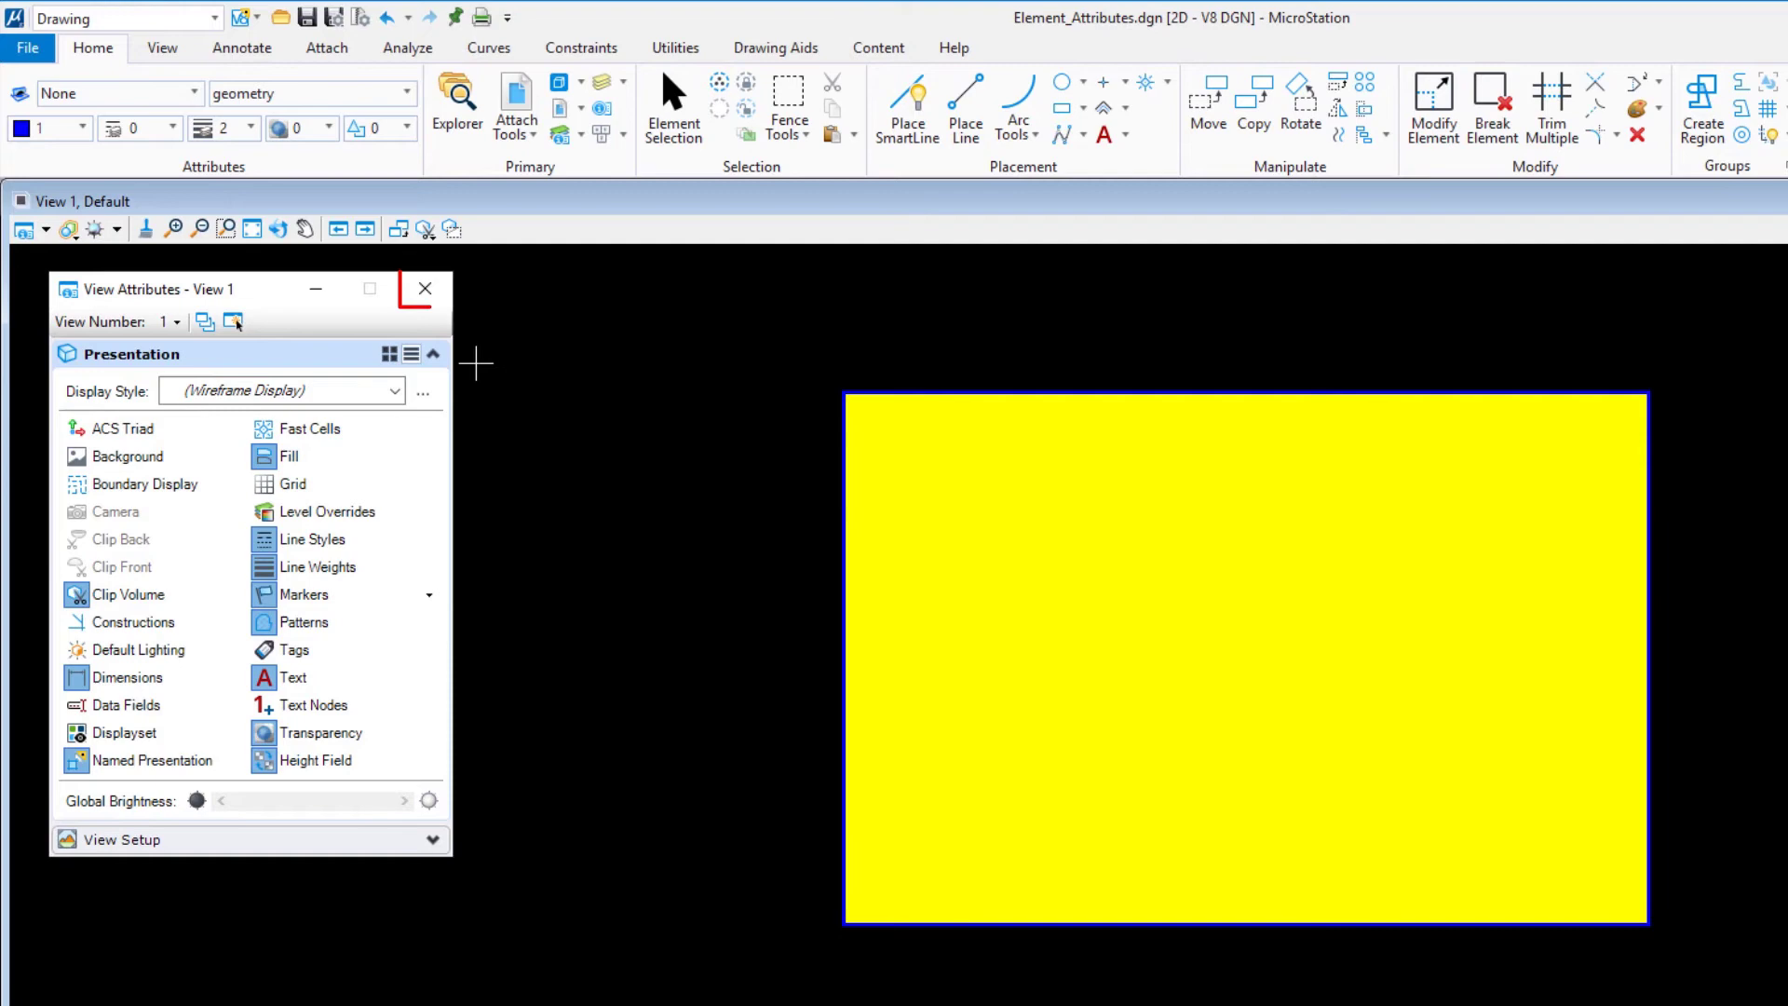
# Step: Close View Attributes; set Change Element Fill to Opaque type with Gradient colour
pyautogui.click(424, 288)
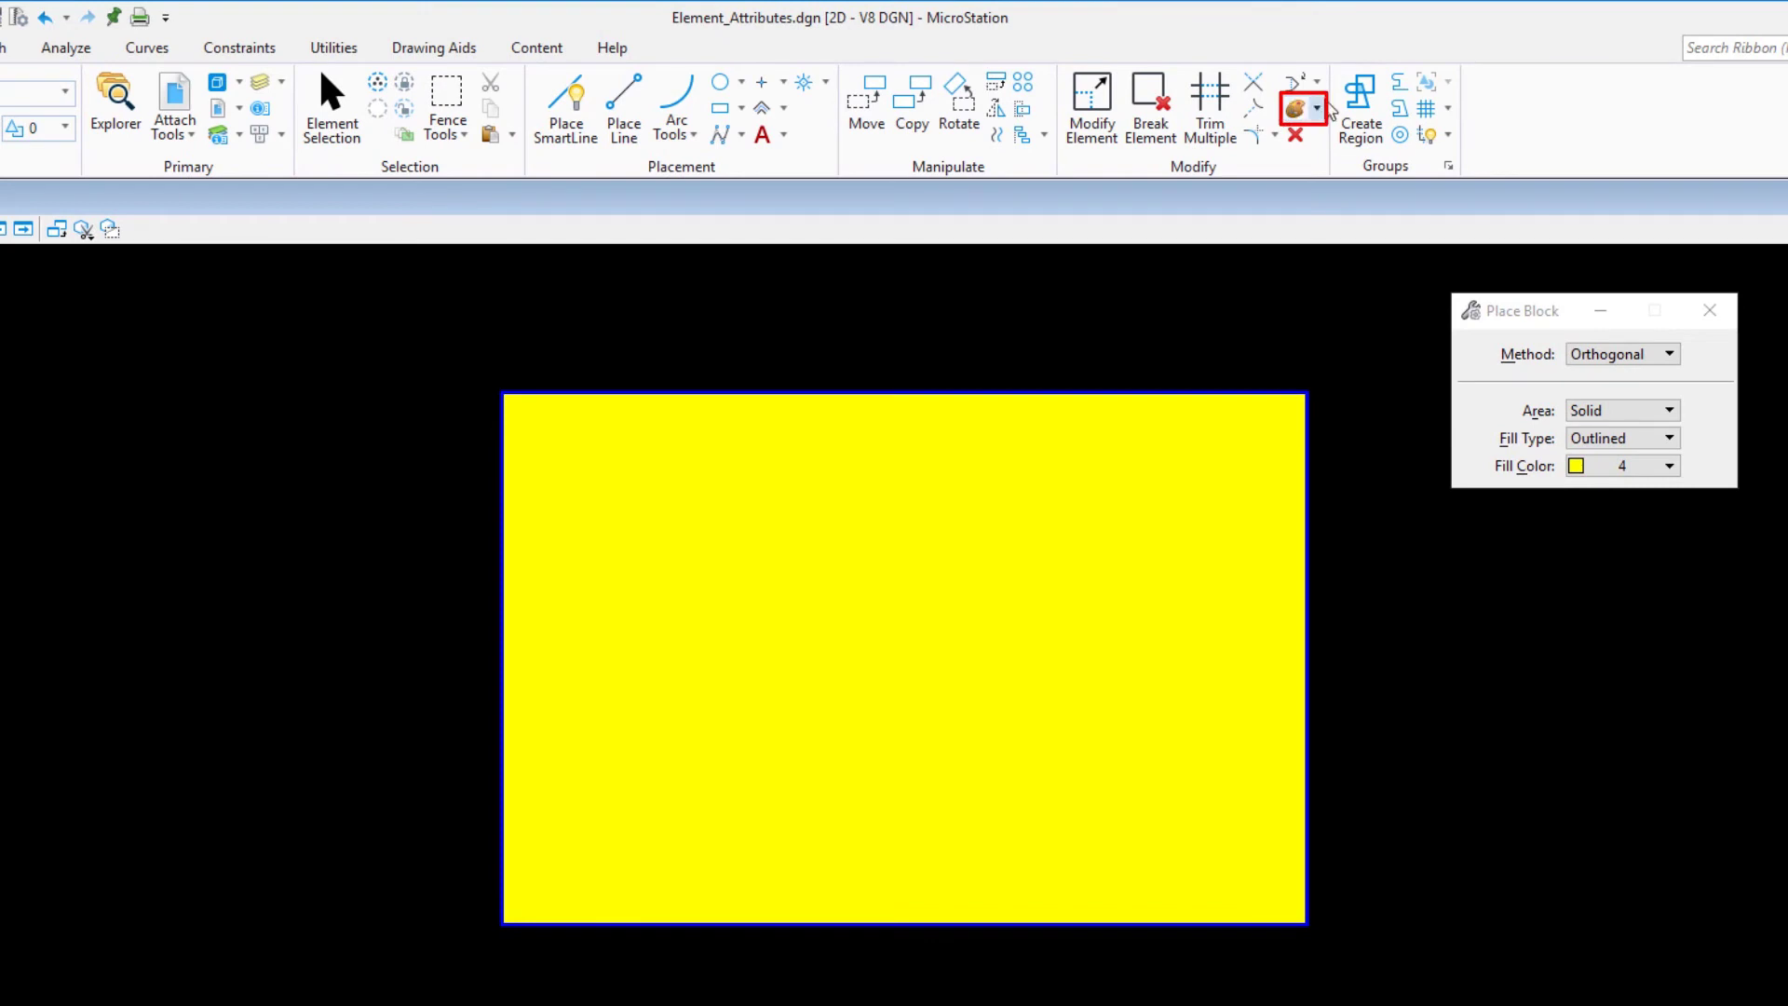
pyautogui.click(1320, 105)
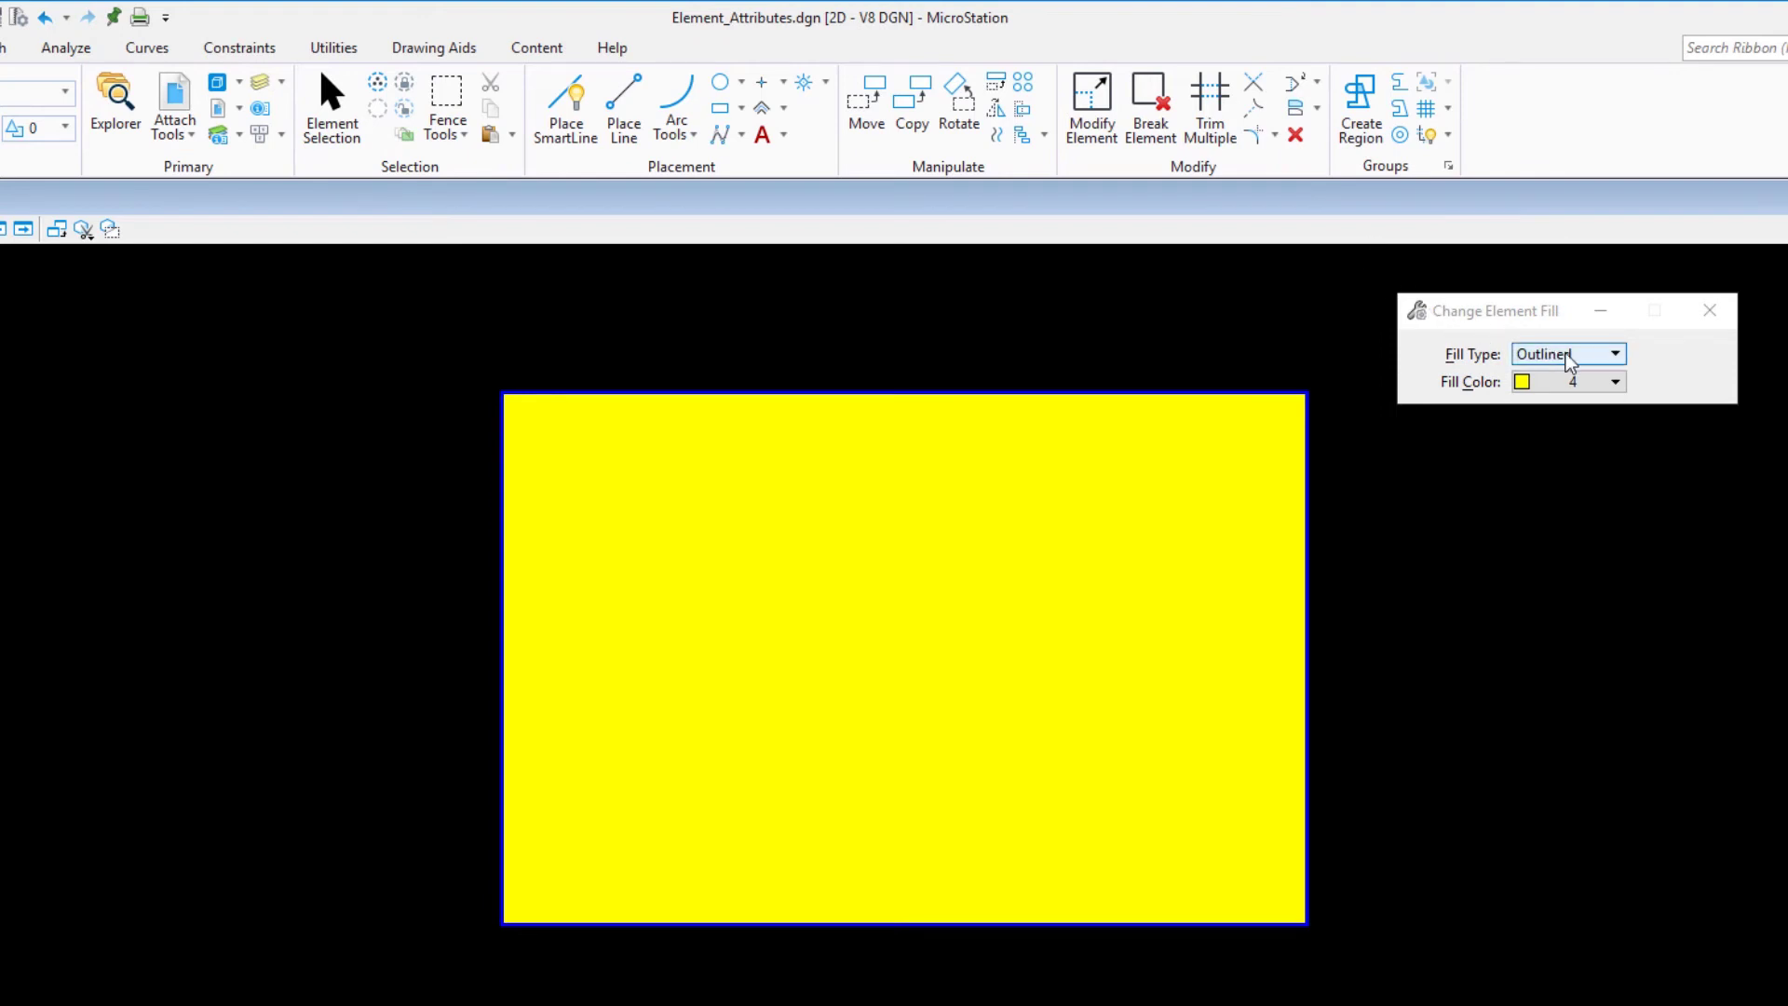
pyautogui.click(1613, 353)
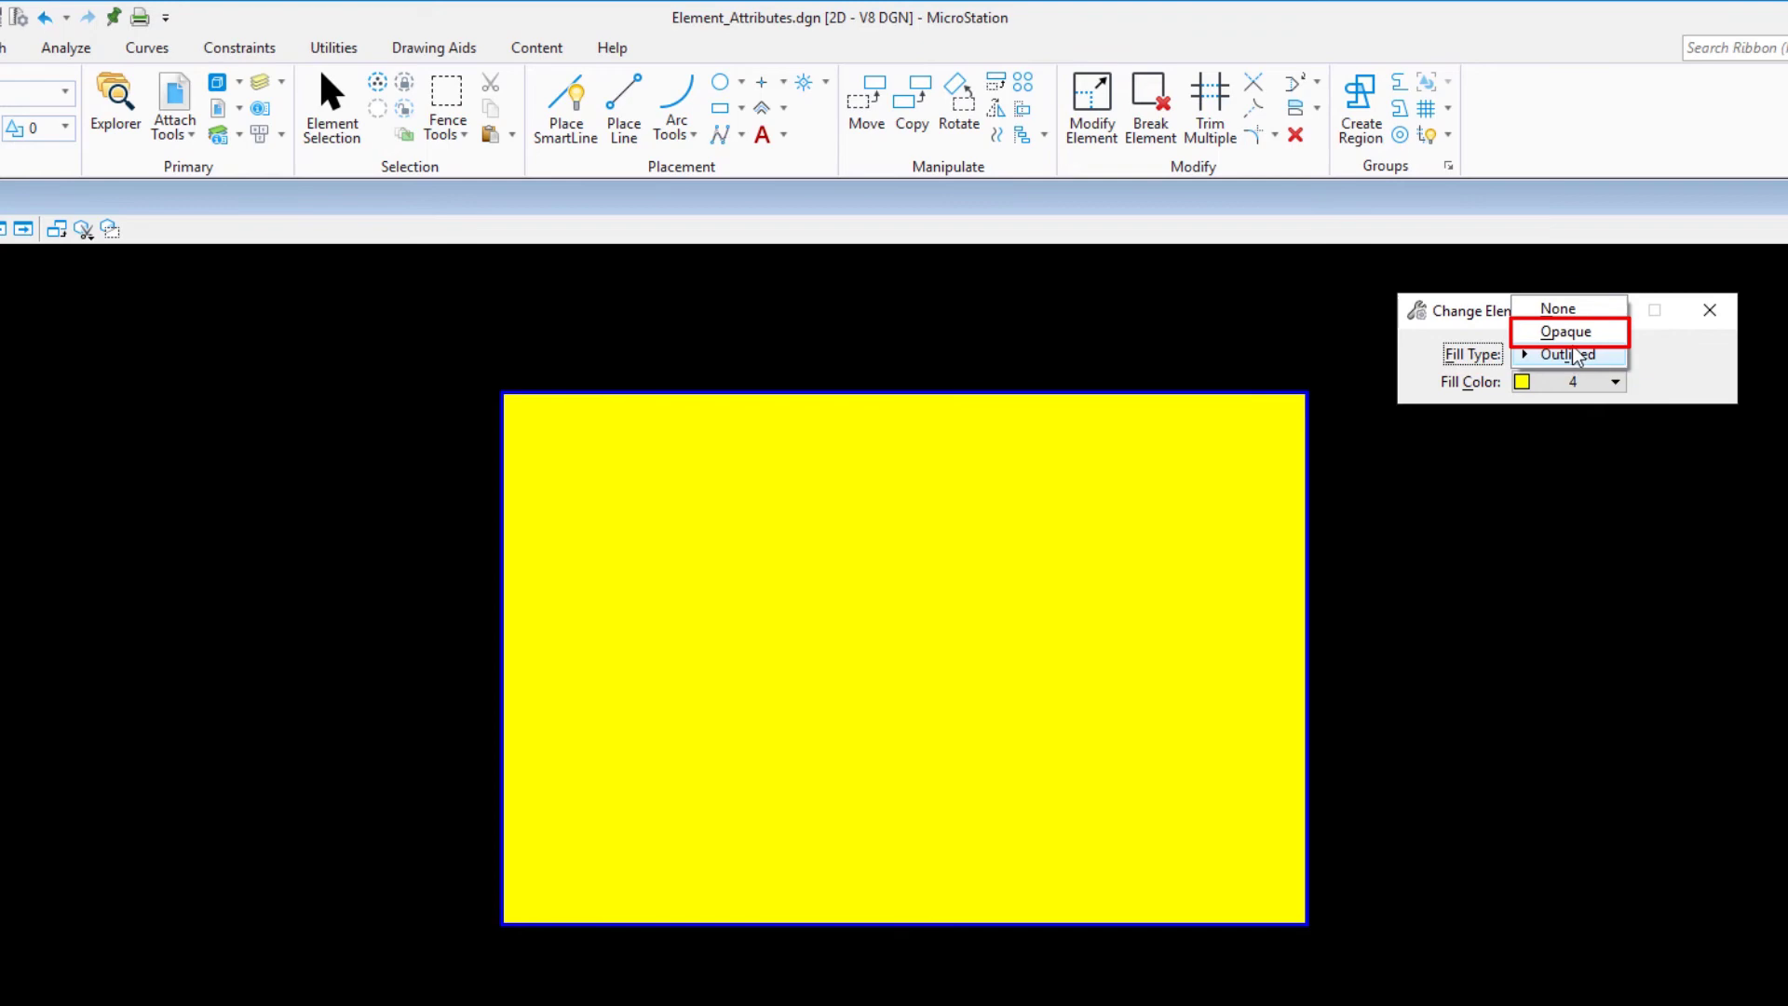
pyautogui.click(1567, 332)
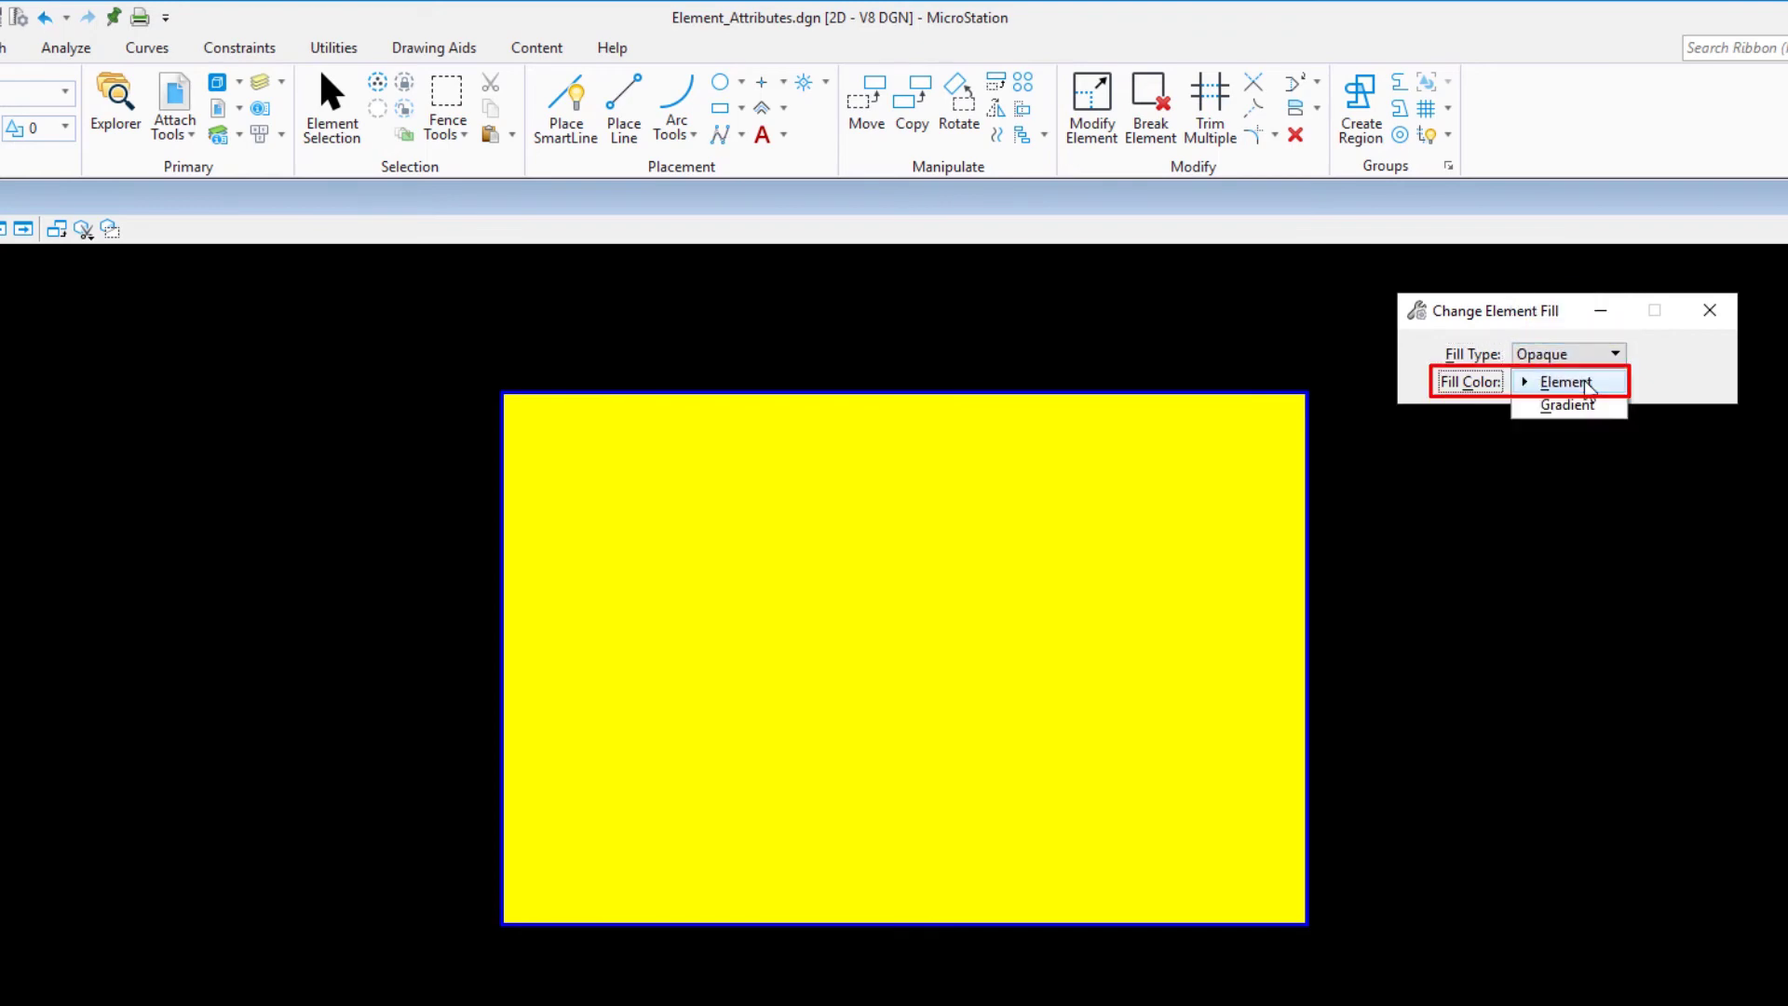
pyautogui.click(1567, 404)
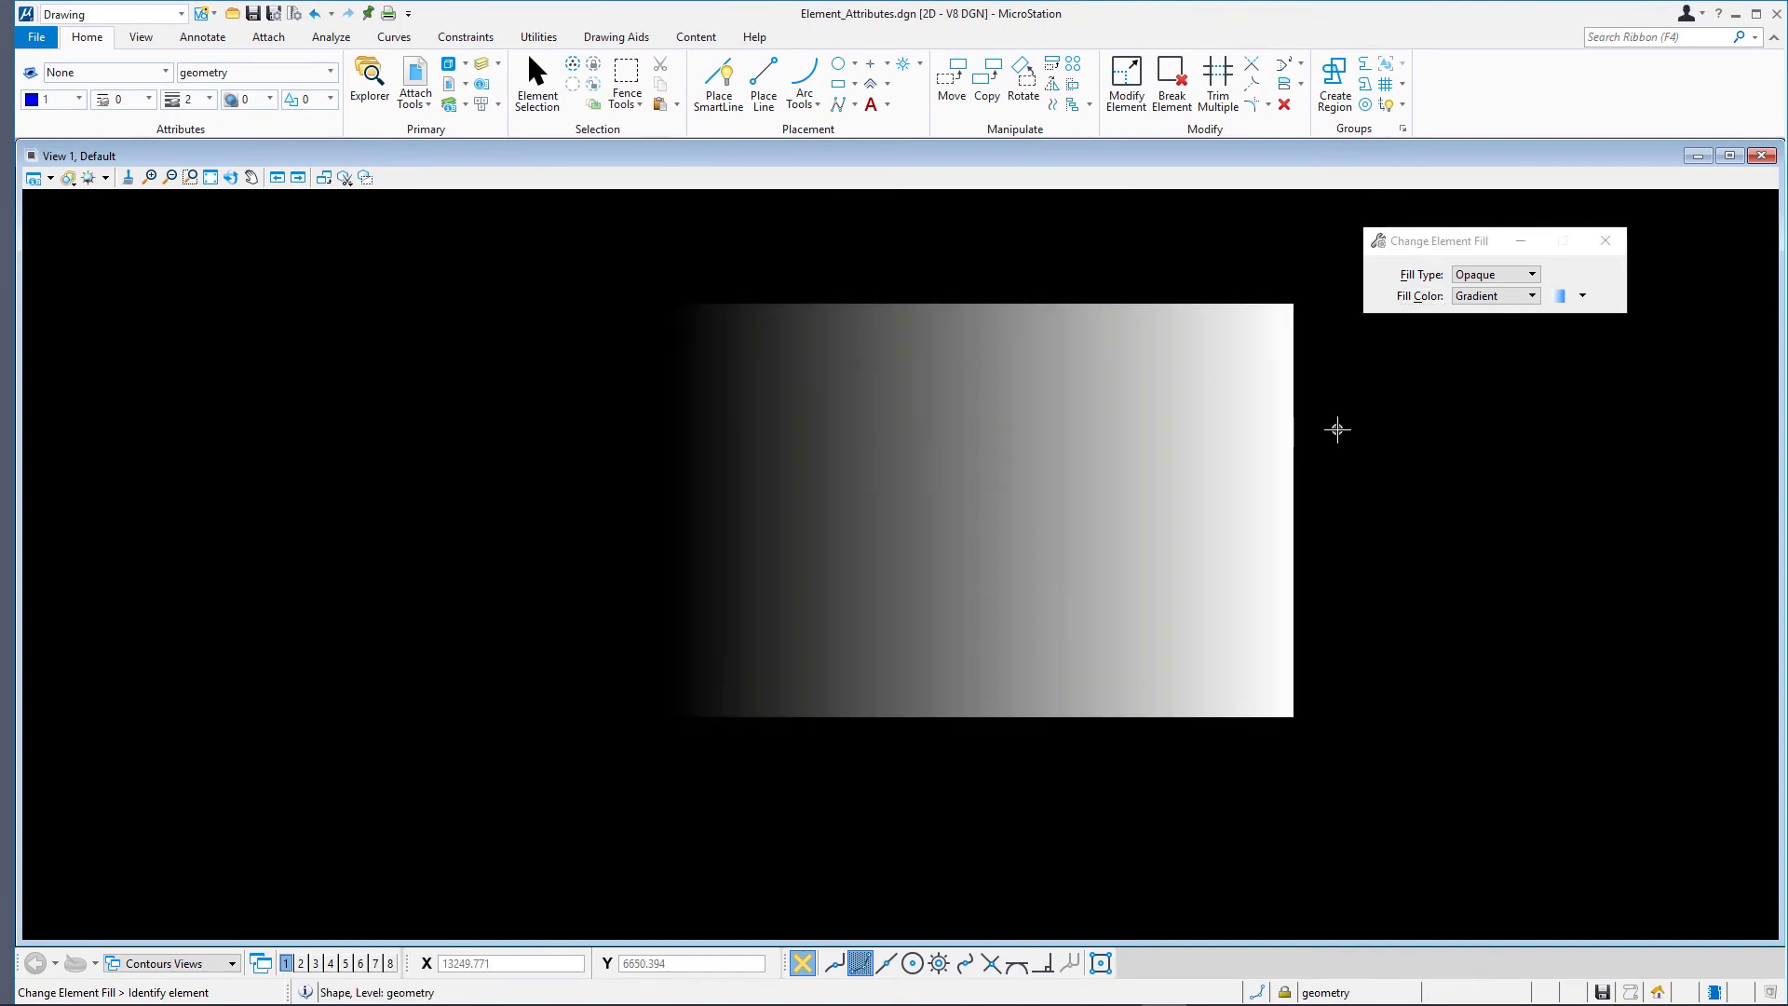
pyautogui.moveTo(1344, 428)
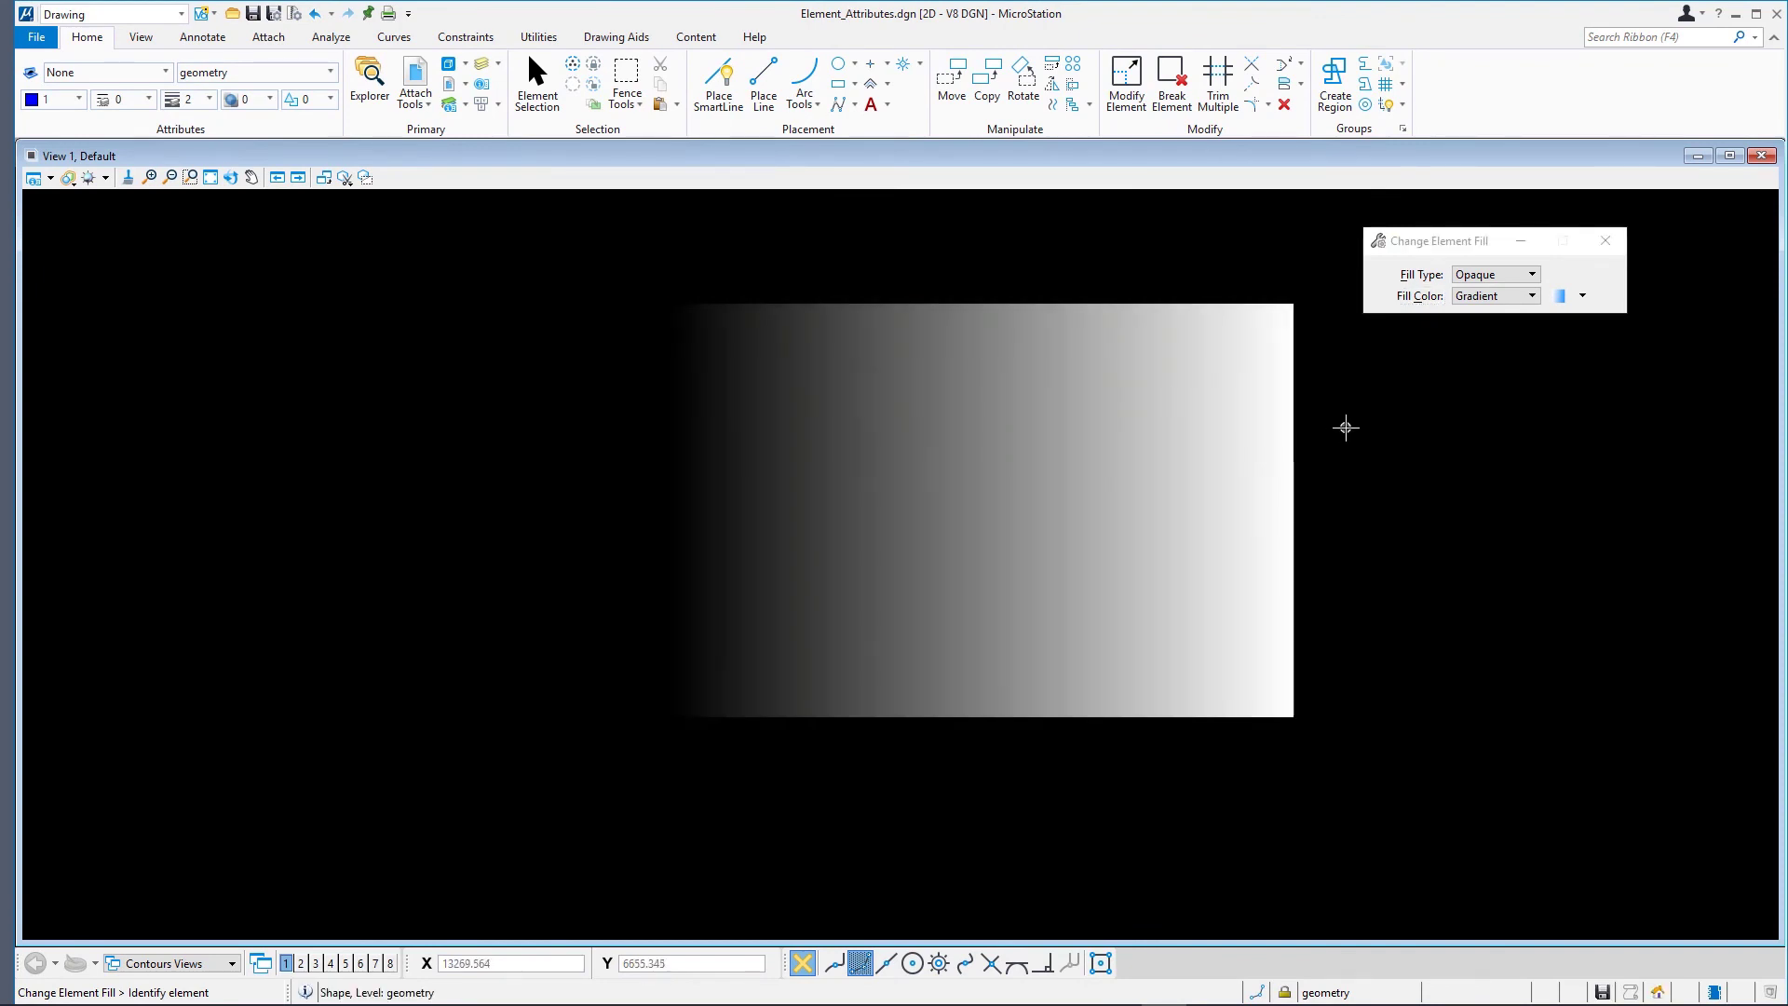